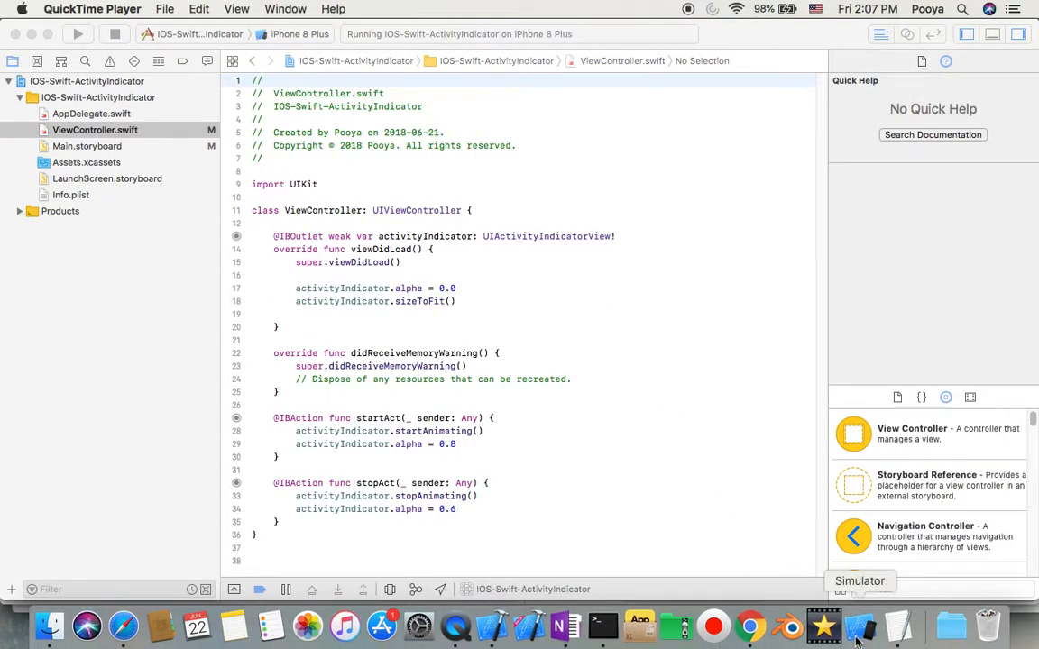
In Simulator, tap Start and Stop to test the spinner, then end the run.
{"action": "left_click", "coordinate": [859, 640]}
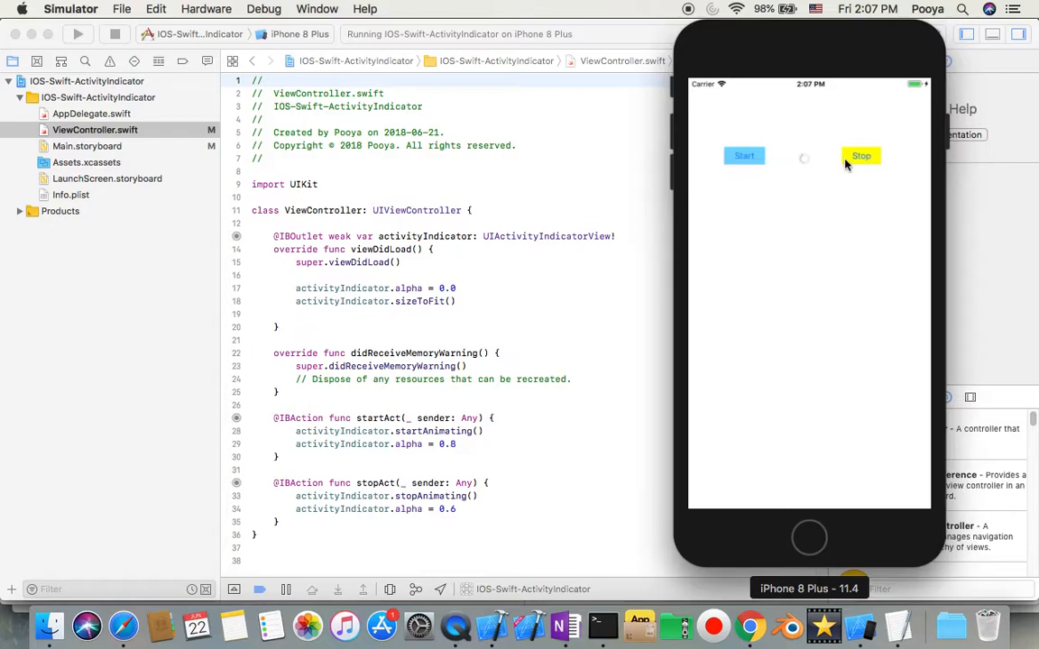
{"action": "left_click", "coordinate": [860, 155]}
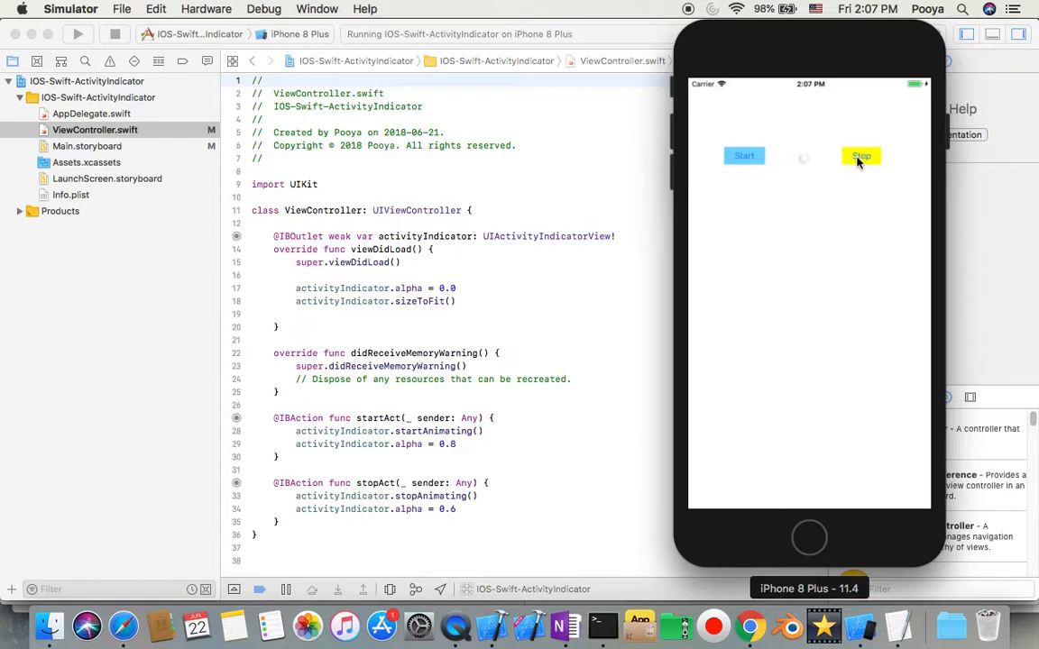
{"action": "left_click", "coordinate": [861, 155]}
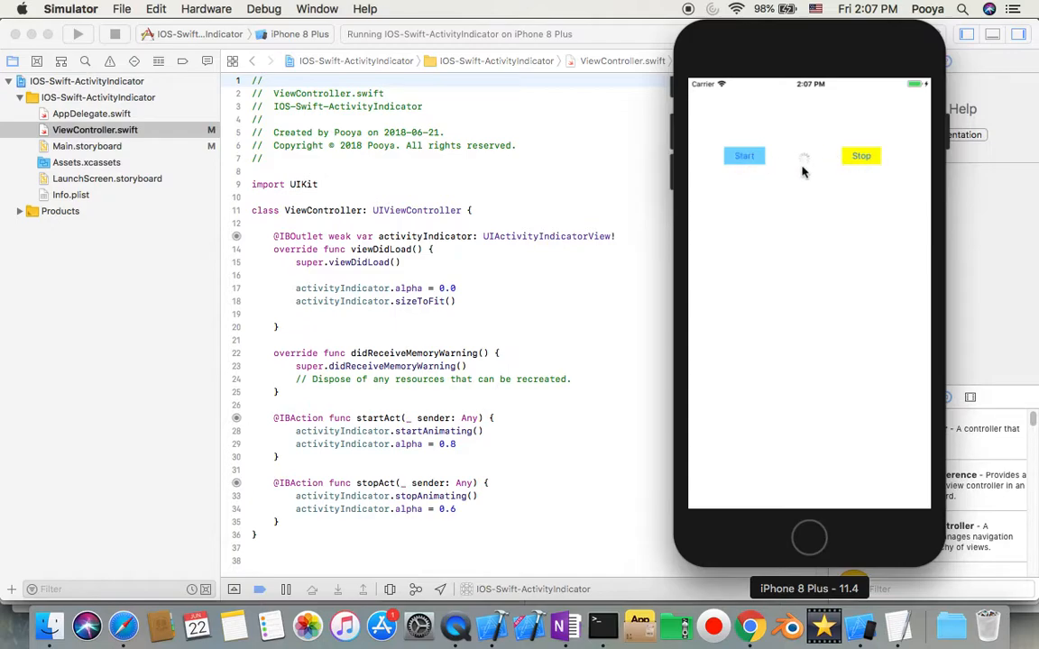
{"action": "left_click", "coordinate": [860, 155]}
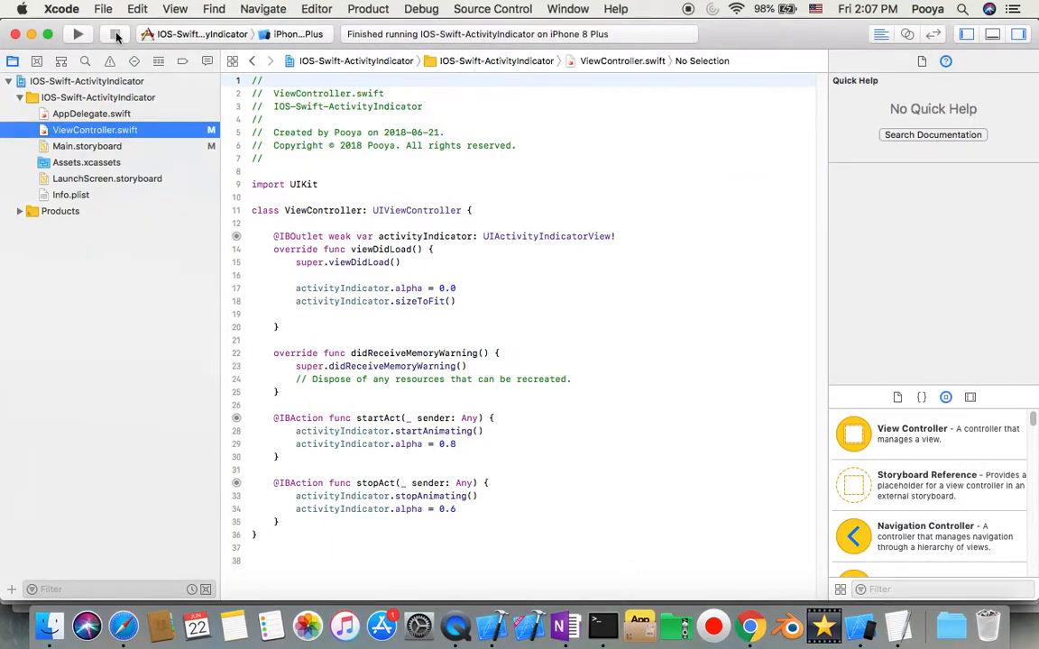
Start a new project from File > New with the Single View App template.
{"action": "left_click", "coordinate": [104, 8]}
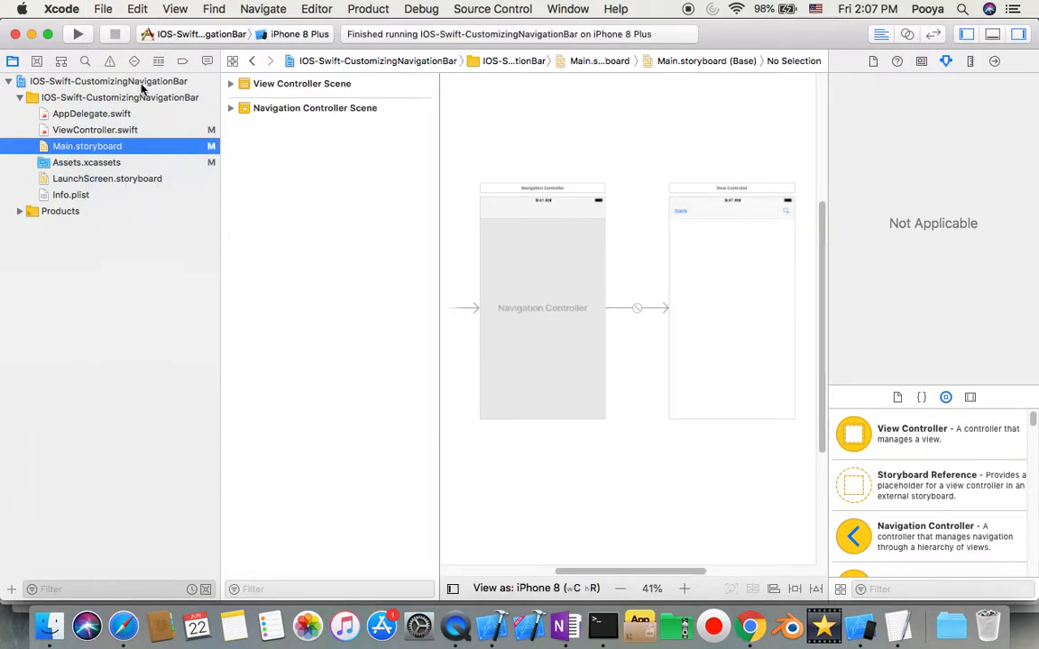
{"action": "left_click", "coordinate": [106, 9]}
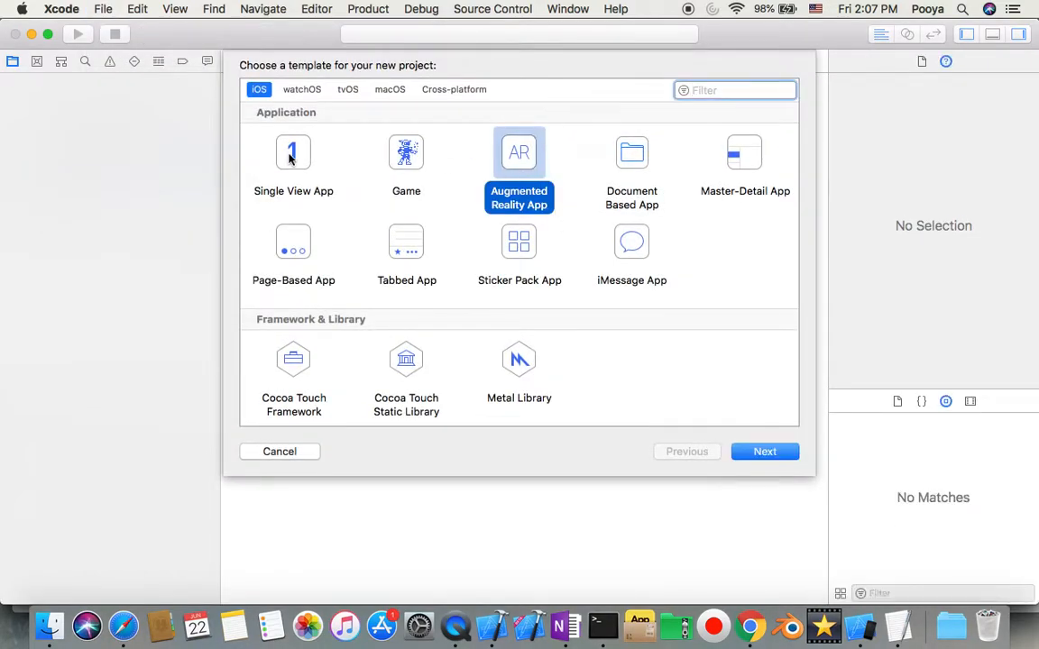
{"action": "left_click", "coordinate": [292, 152]}
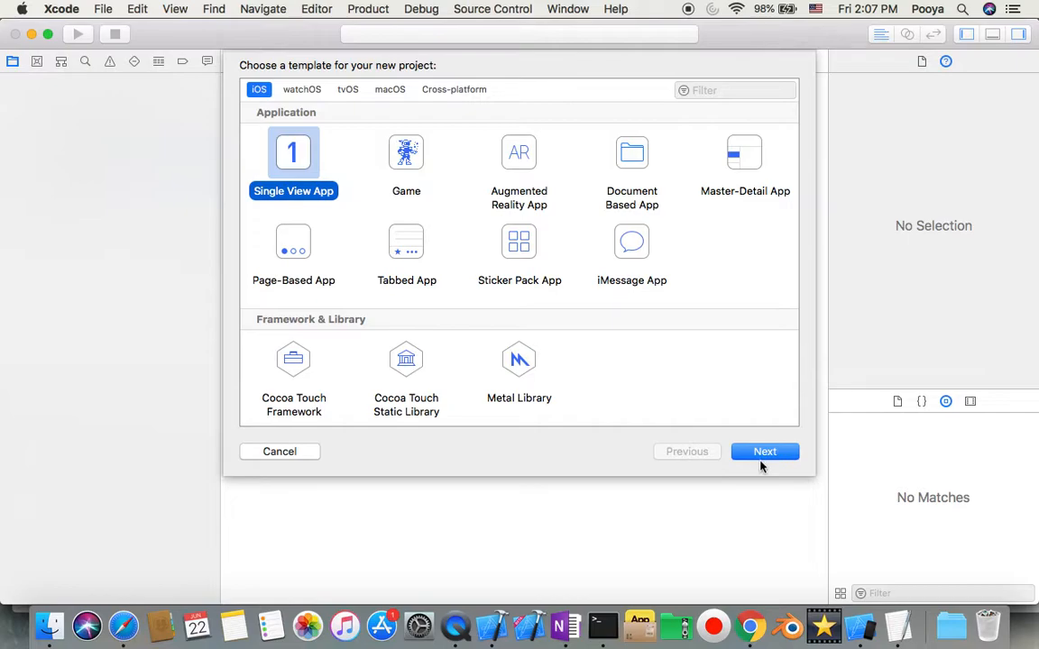
{"action": "left_click", "coordinate": [765, 451]}
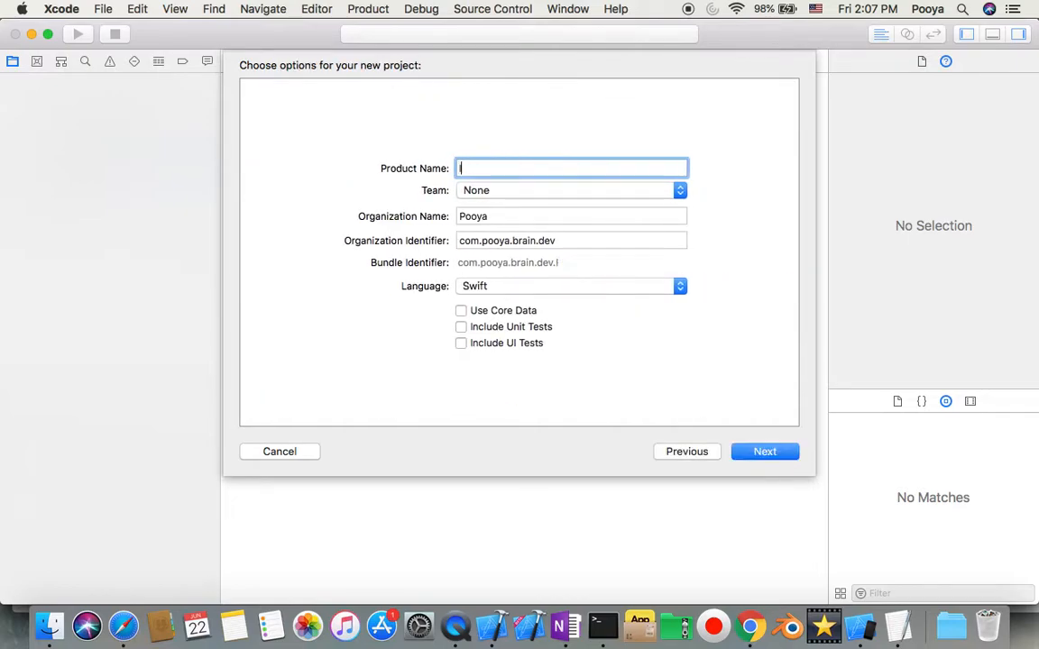
Enter 'IOS-Swift-ActivityIndicator' as the Product Name.
{"action": "type", "text": "IOS-Swift-"}
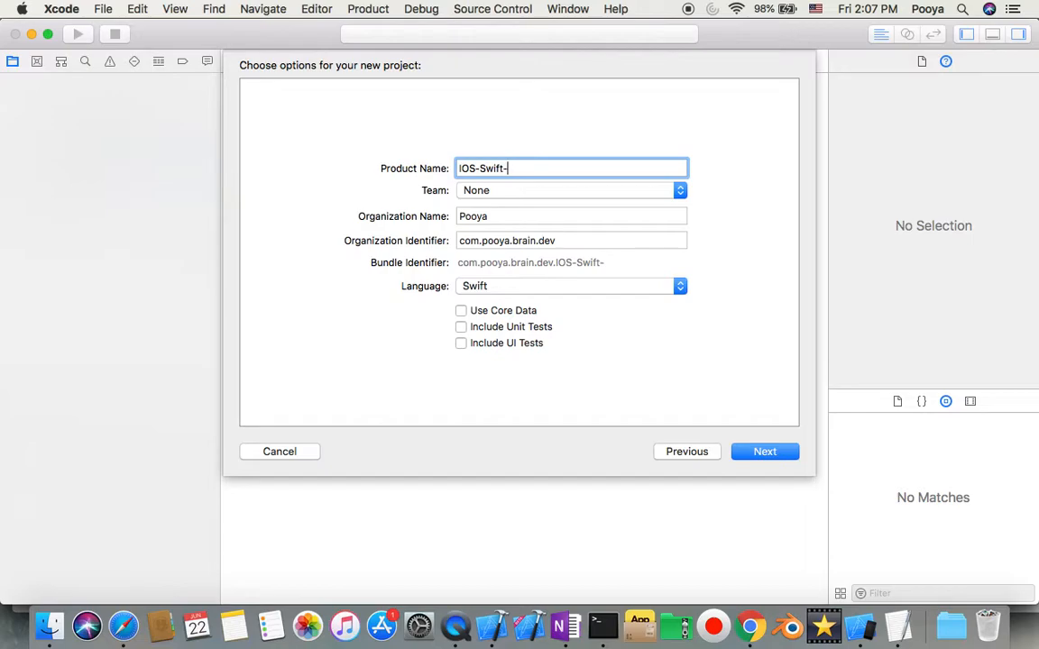
{"action": "type", "text": "Acti"}
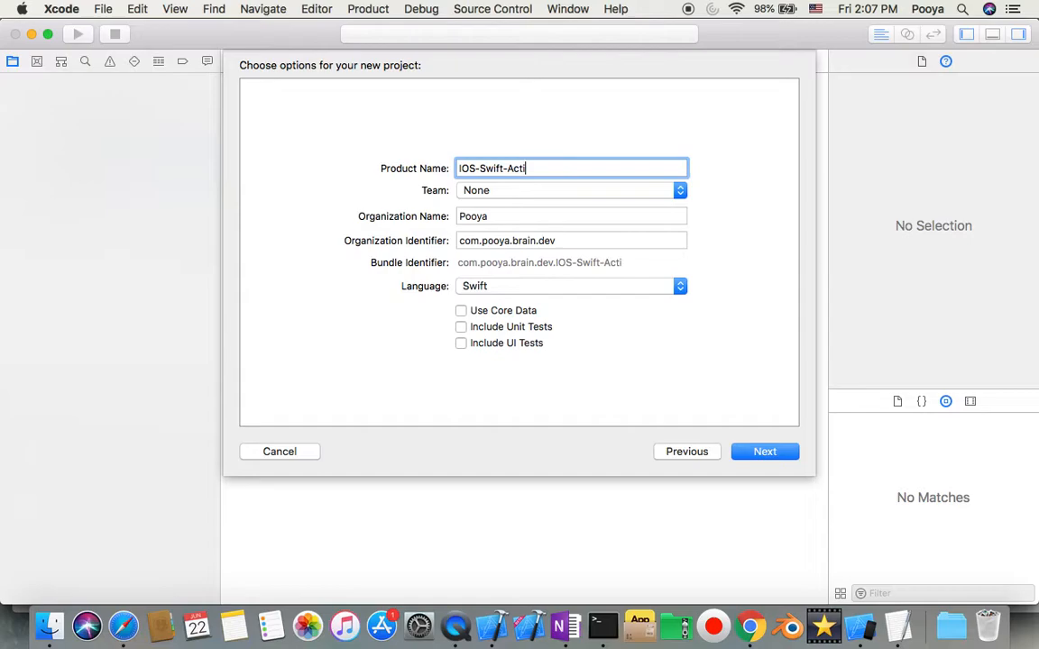
{"action": "type", "text": "vity"}
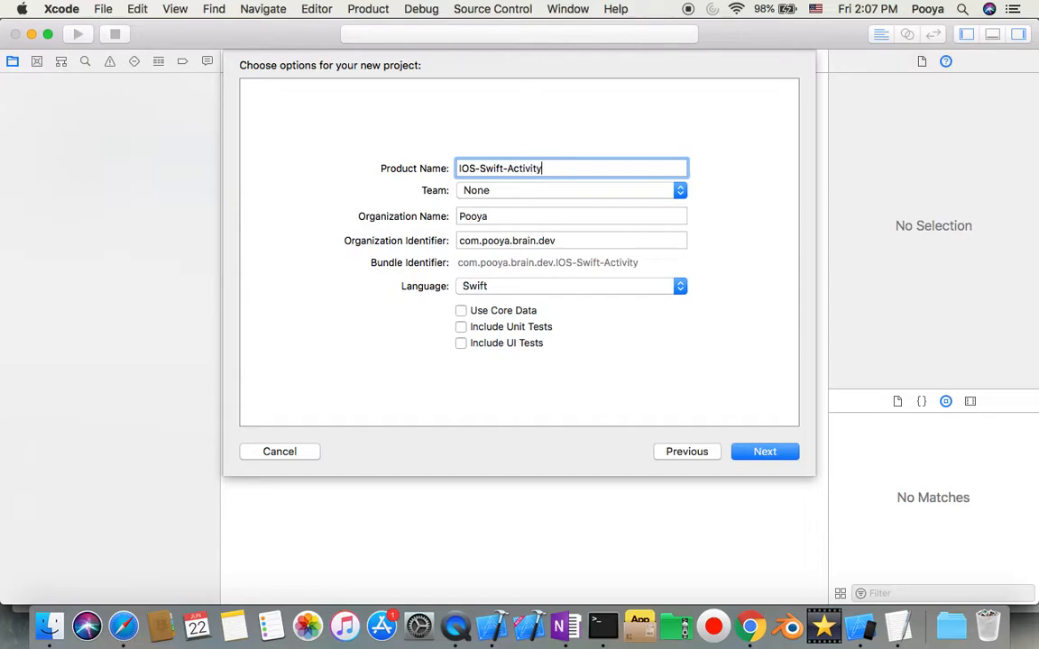
{"action": "type", "text": "Ind"}
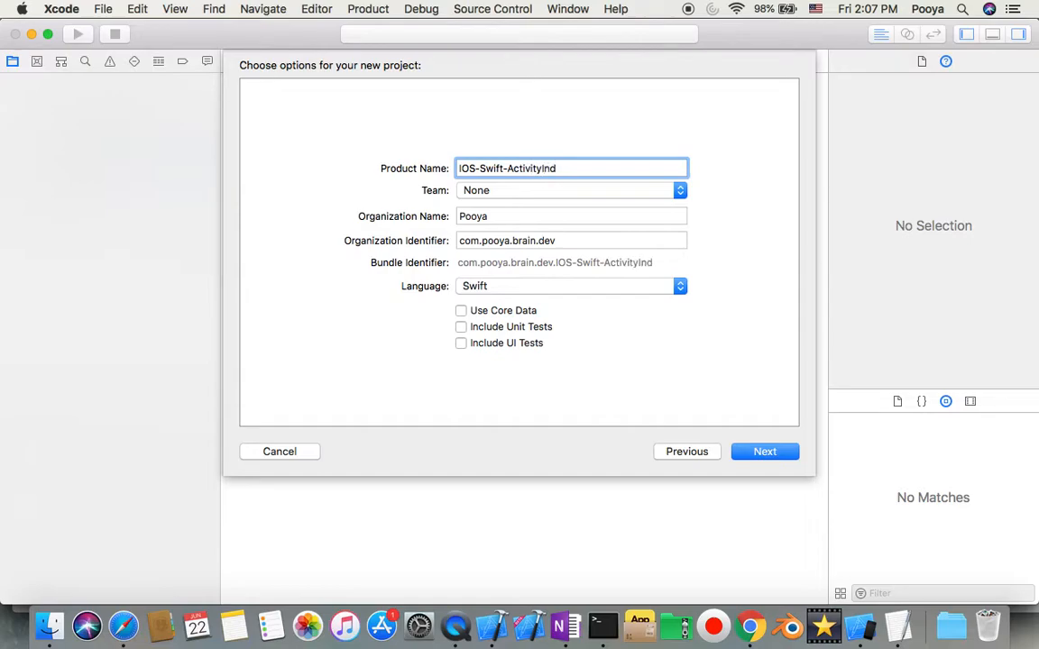
{"action": "type", "text": "icat"}
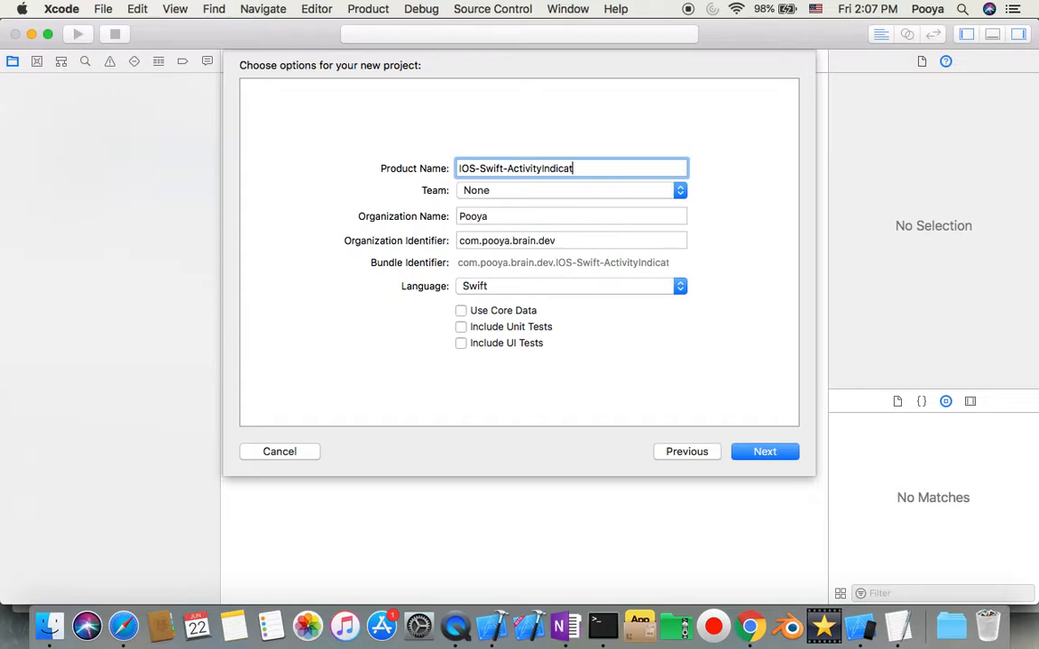
{"action": "type", "text": "or"}
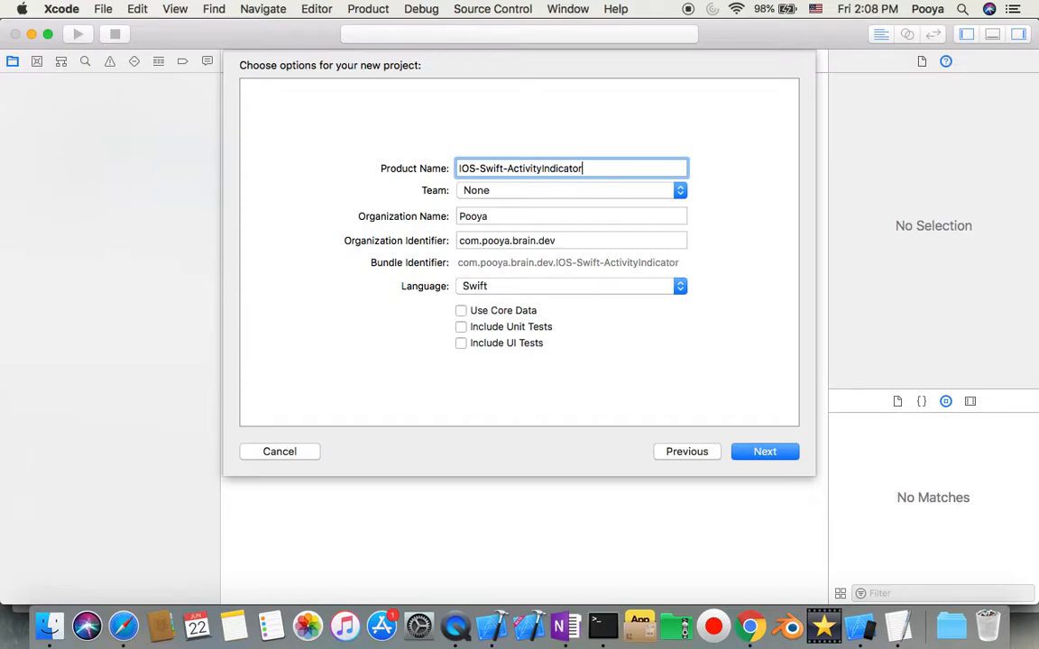
Save the project into Final-IOS-Swift, replacing the existing folder.
{"action": "left_click", "coordinate": [764, 452]}
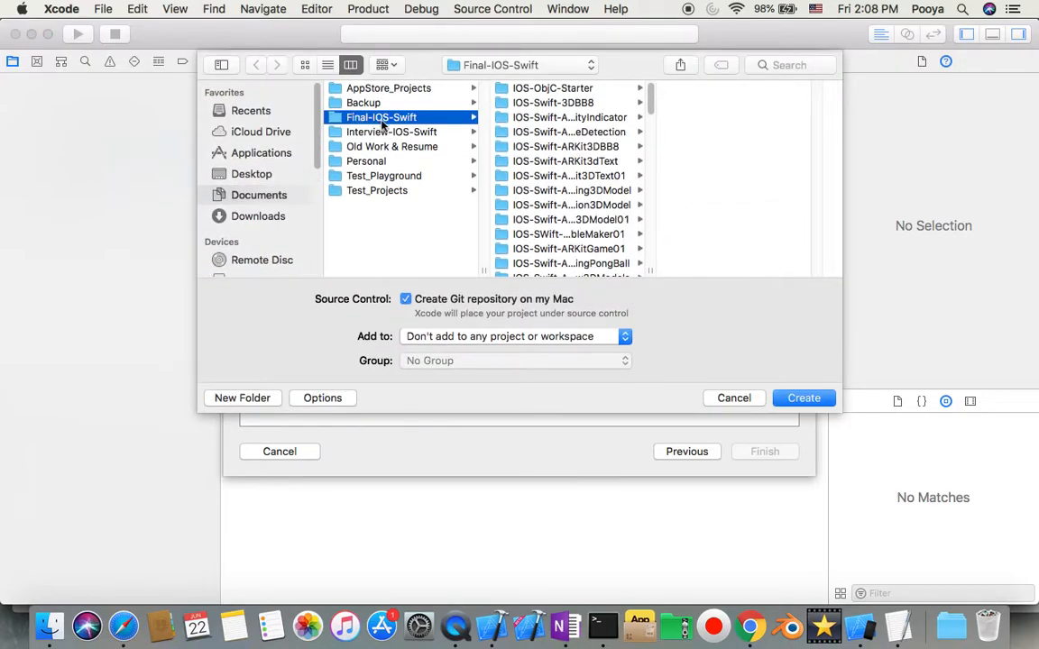
{"action": "left_click", "coordinate": [803, 397]}
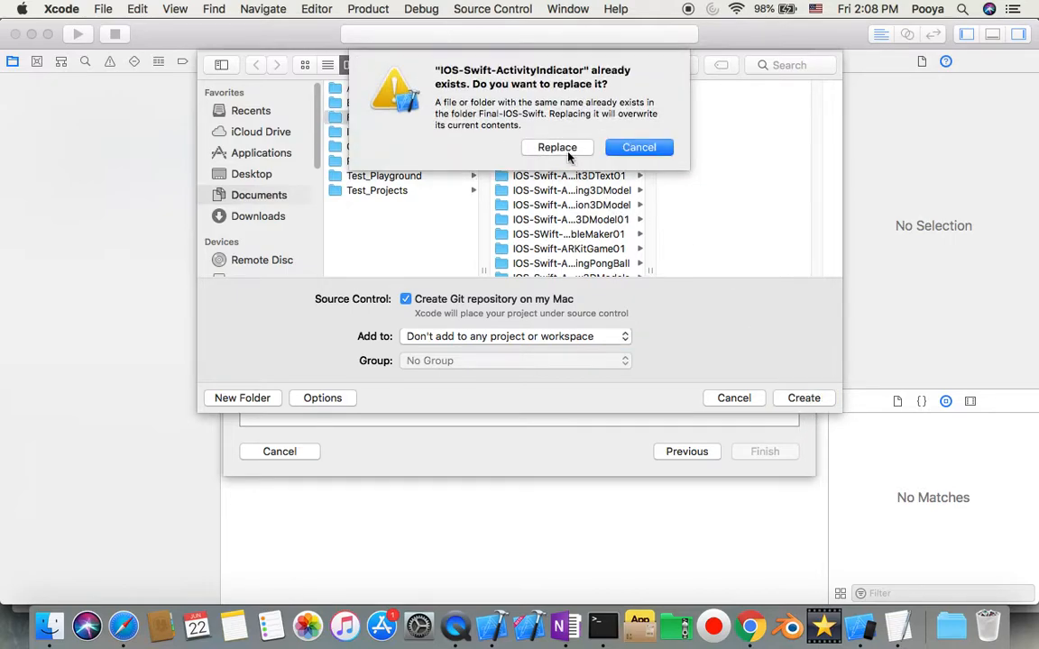
{"action": "left_click", "coordinate": [556, 147]}
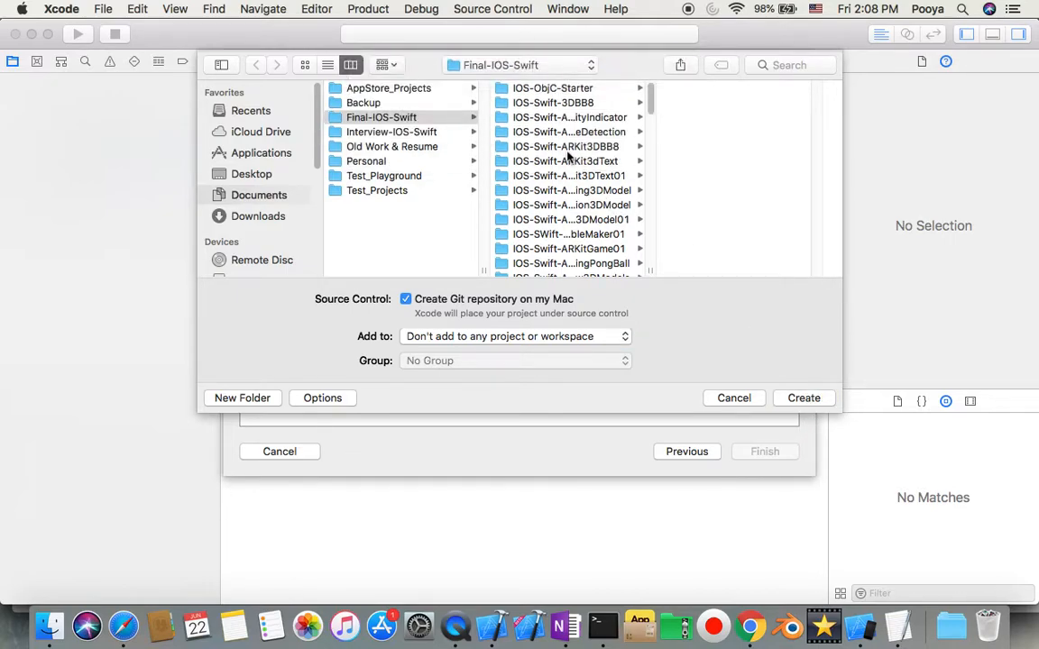
{"action": "left_click", "coordinate": [803, 398]}
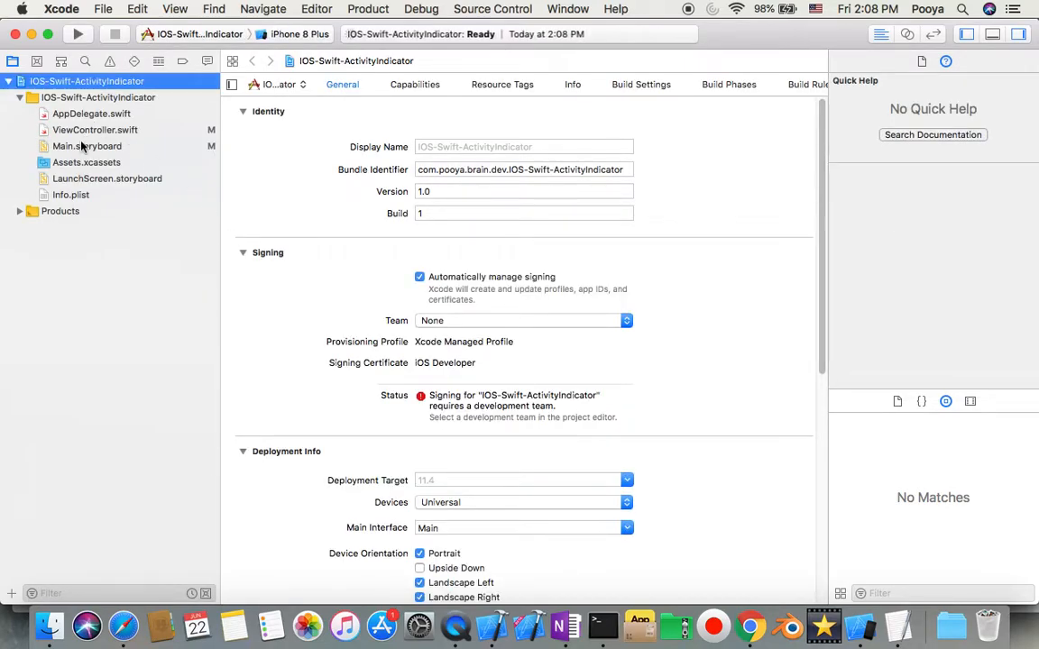
In Main.storyboard, drag two Buttons from the 'bu' library search side by side near the top.
{"action": "left_click", "coordinate": [87, 146]}
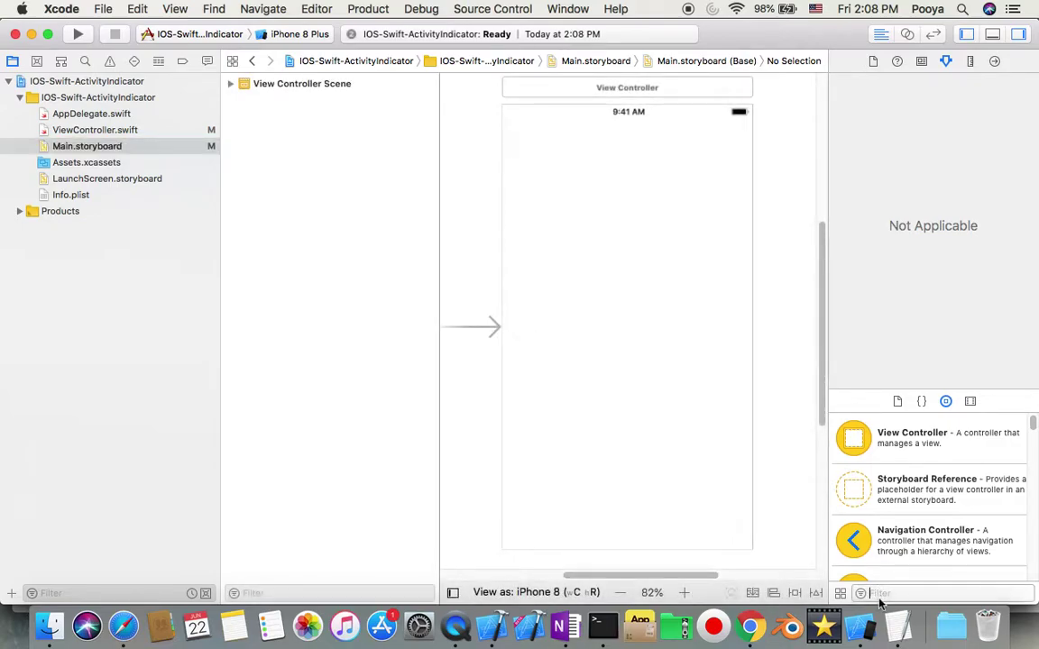
{"action": "type", "text": "b"}
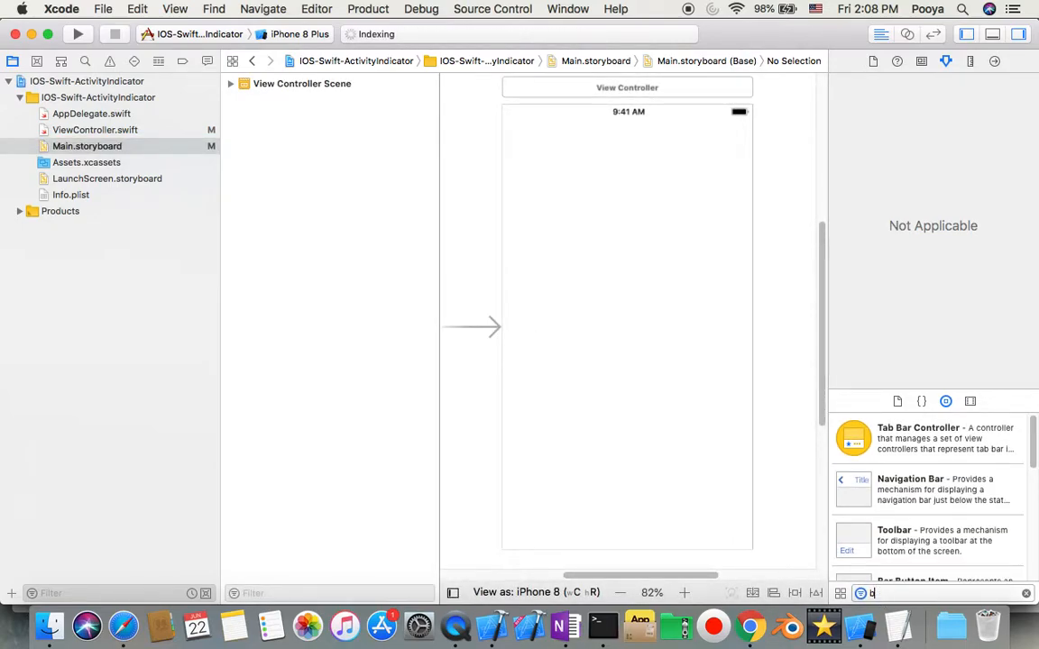
{"action": "type", "text": "u"}
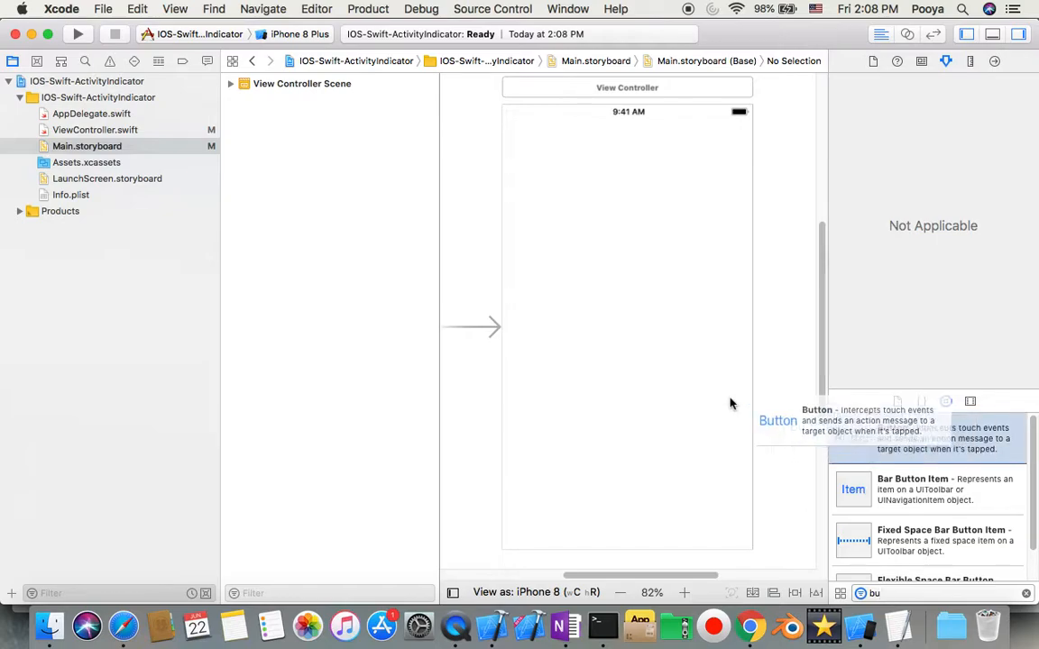
{"action": "left_click_drag", "start_coordinate": [778, 420], "coordinate": [550, 197]}
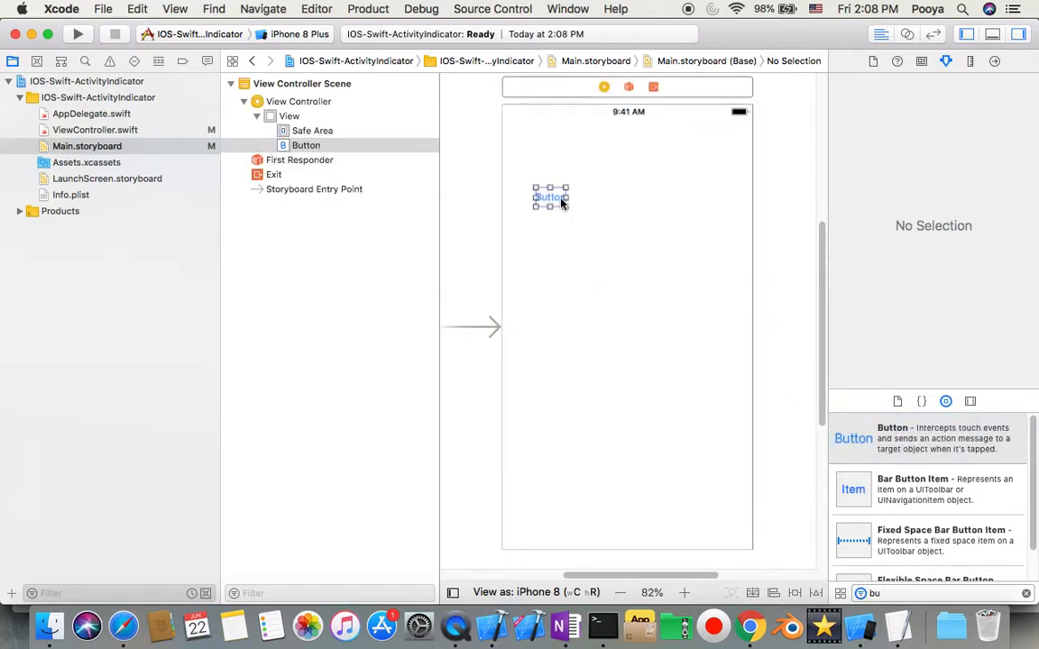
{"action": "left_click", "coordinate": [288, 115]}
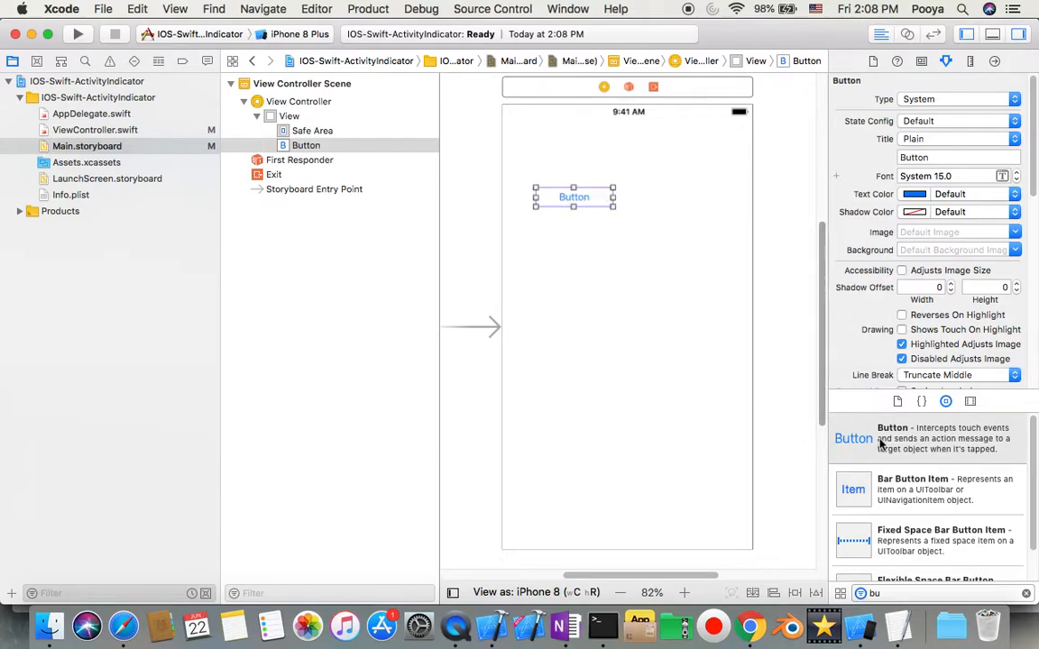
{"action": "left_click_drag", "start_coordinate": [853, 438], "coordinate": [702, 207]}
{"action": "type", "text": "Start"}
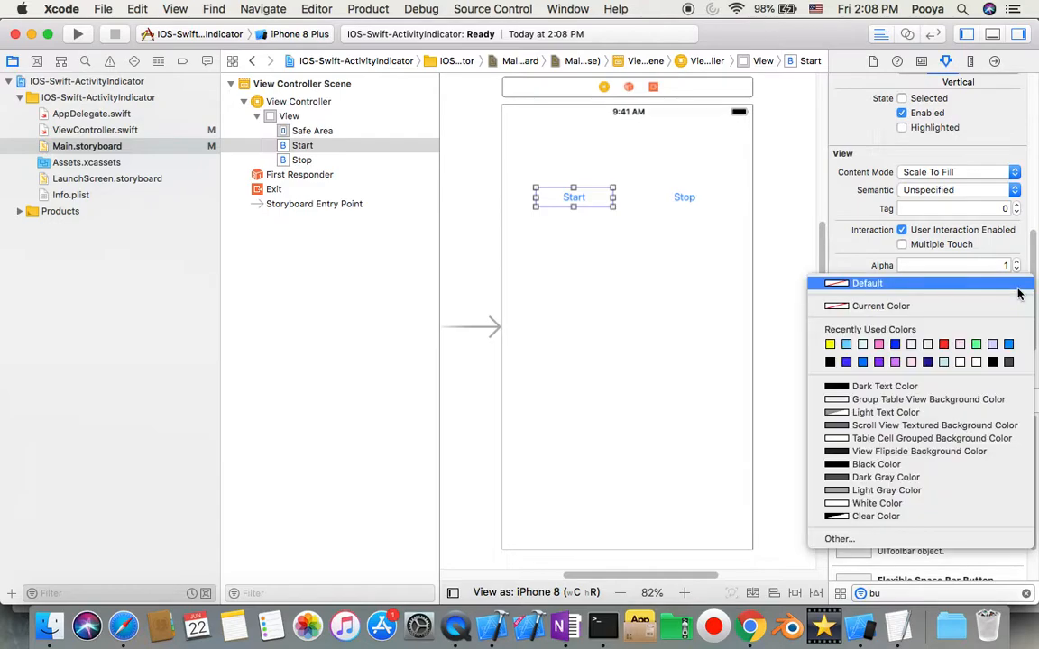
Give Start a light blue and Stop a green background, then search the library for 'acti'.
{"action": "left_click", "coordinate": [866, 283]}
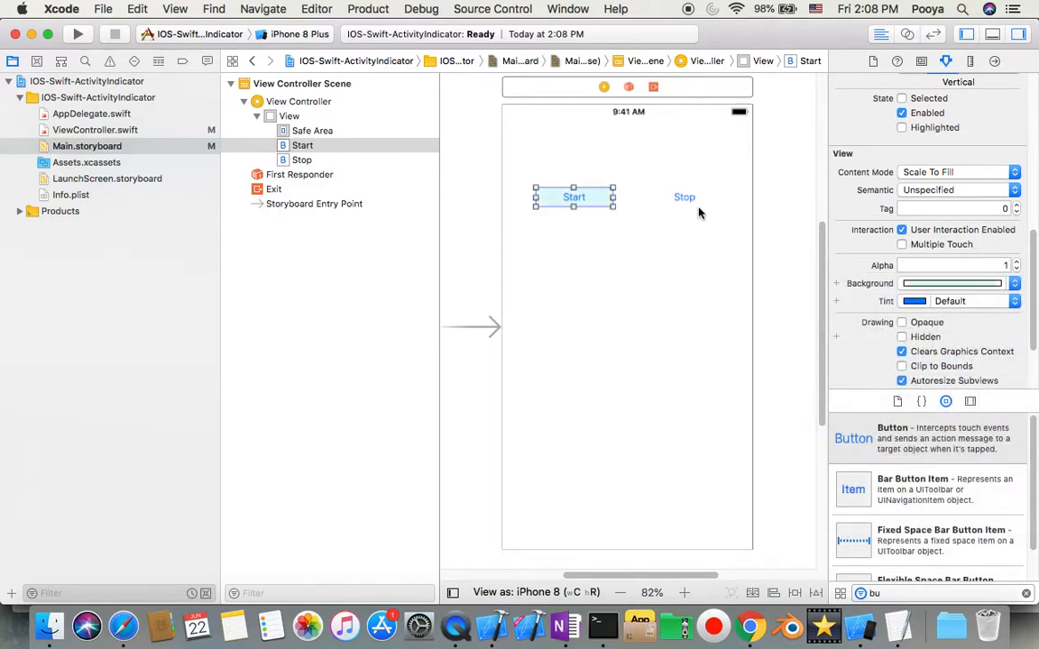
{"action": "left_click", "coordinate": [1029, 283]}
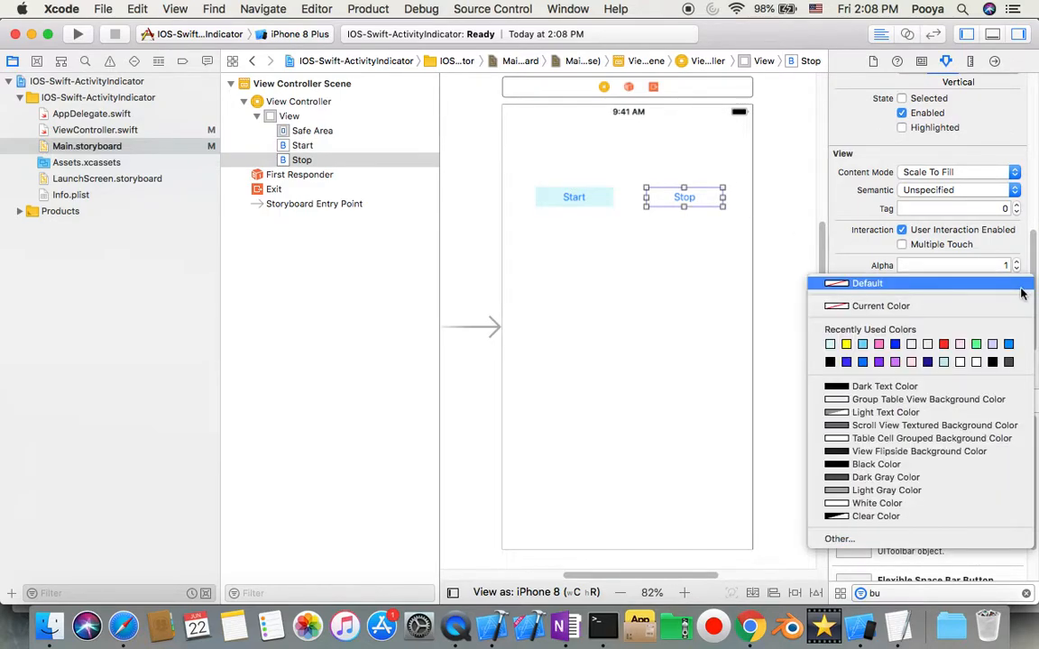
{"action": "left_click", "coordinate": [977, 344]}
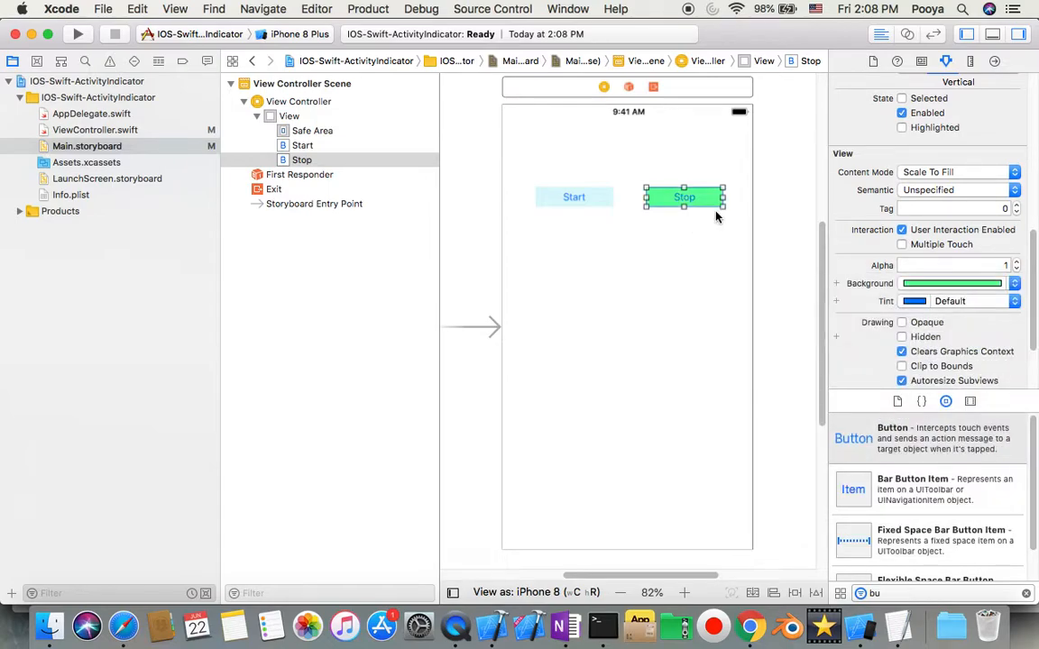
{"action": "left_click", "coordinate": [475, 412]}
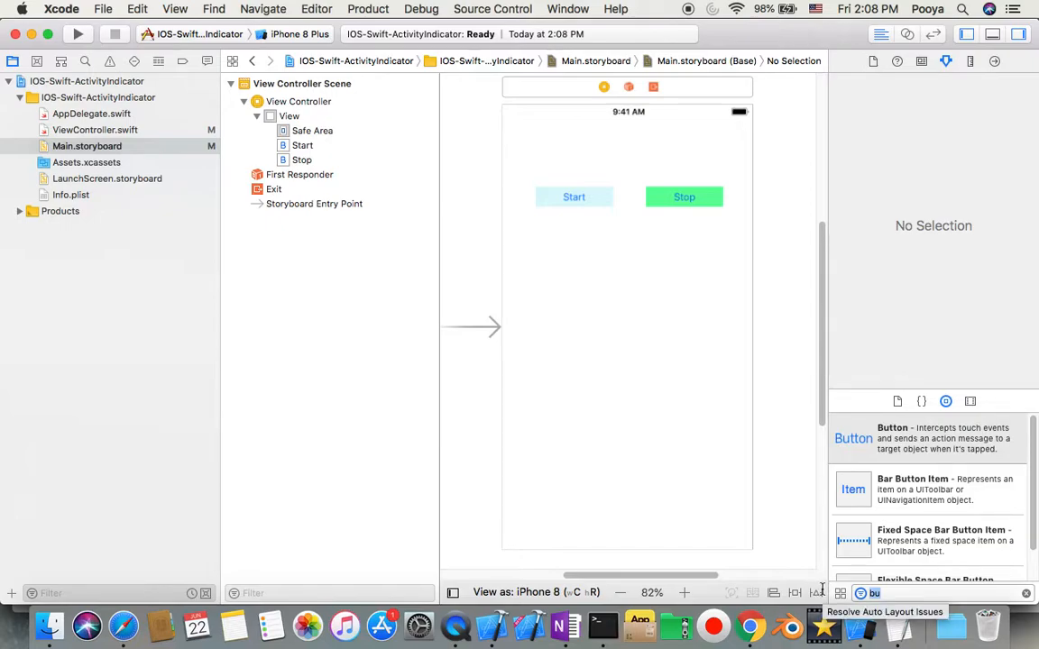
{"action": "type", "text": "acti"}
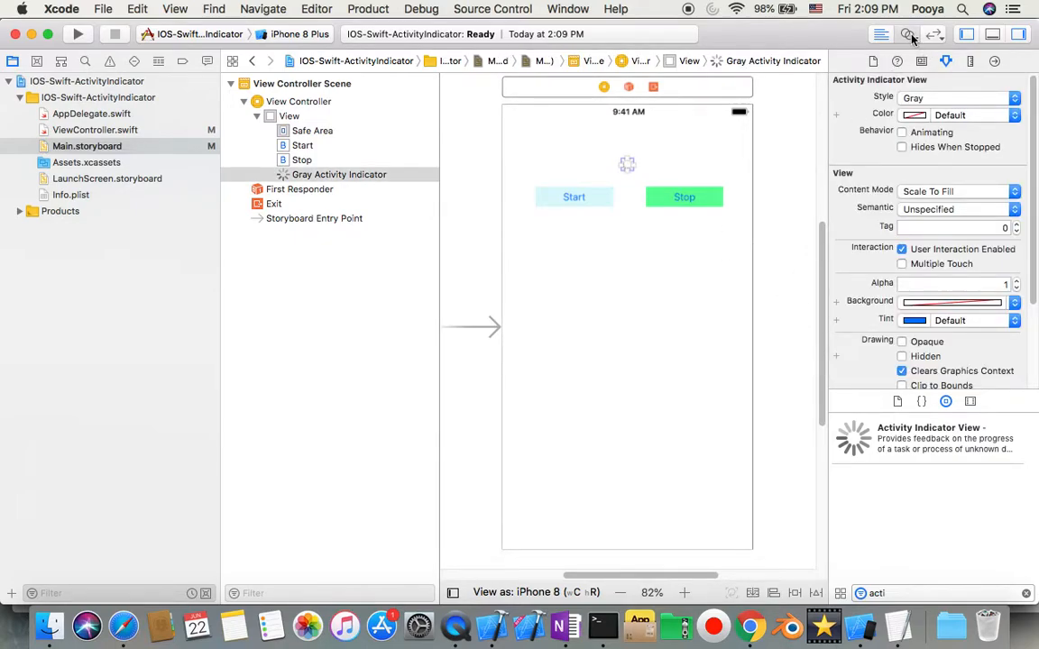
Open the Assistant Editor and connect the activity indicator as outlet 'activityIndicatorView'.
{"action": "left_click", "coordinate": [907, 34]}
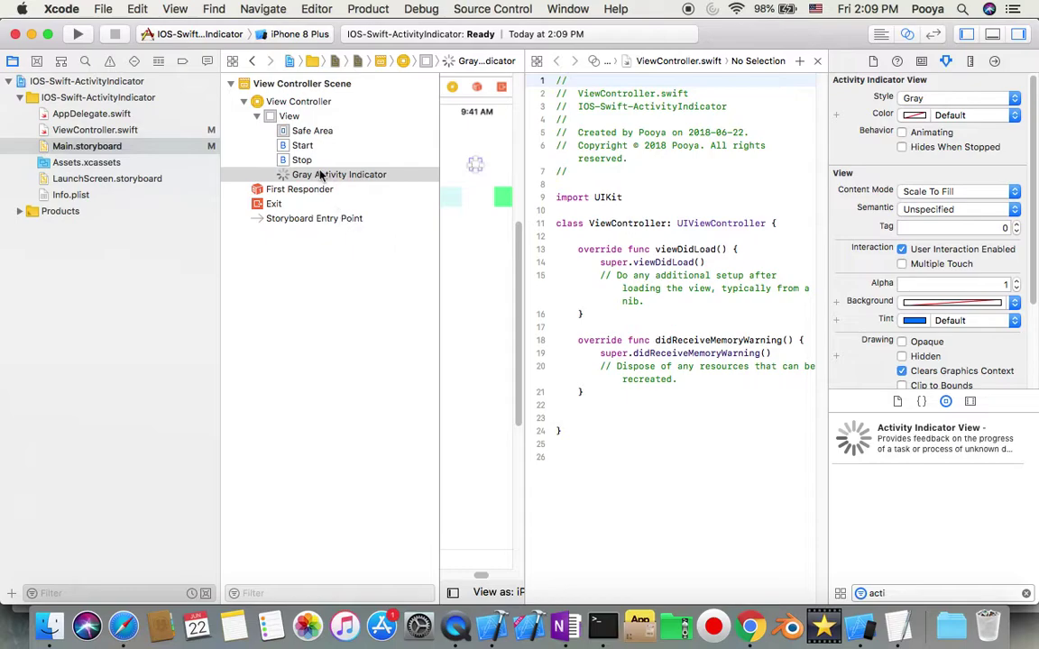
{"action": "mouse_move", "coordinate": [313, 180]}
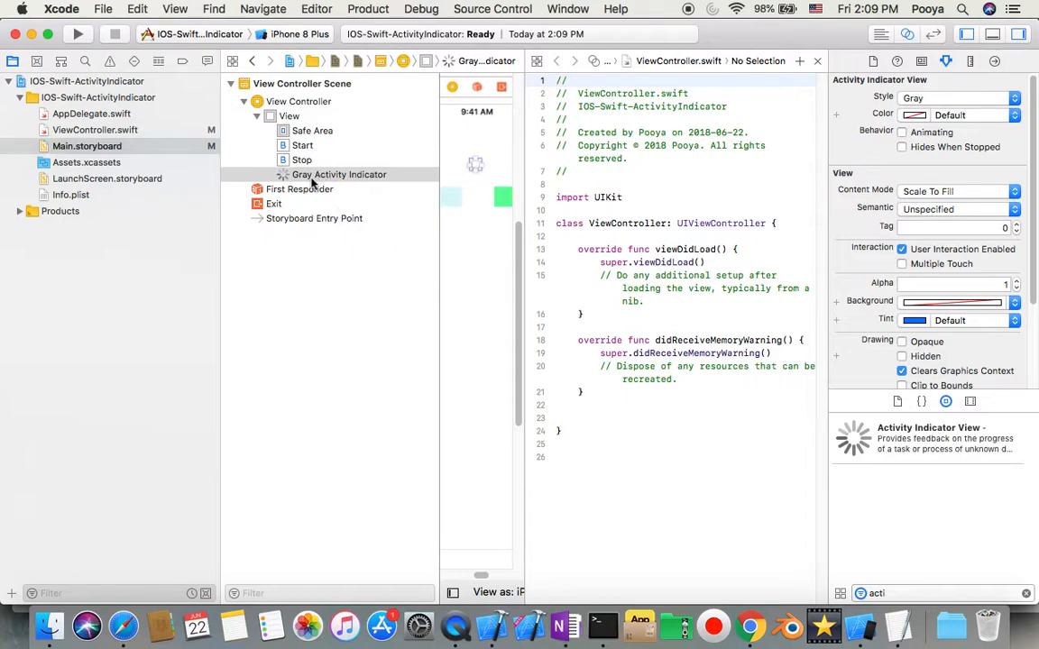
{"action": "left_click_drag", "start_coordinate": [338, 174], "coordinate": [577, 243]}
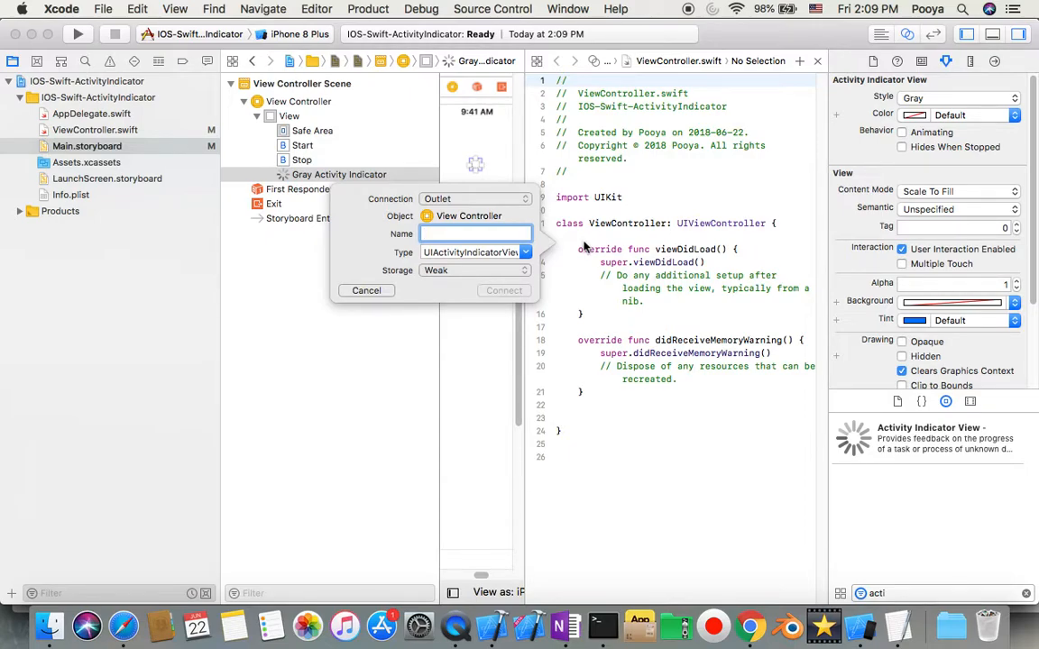
{"action": "type", "text": "acti"}
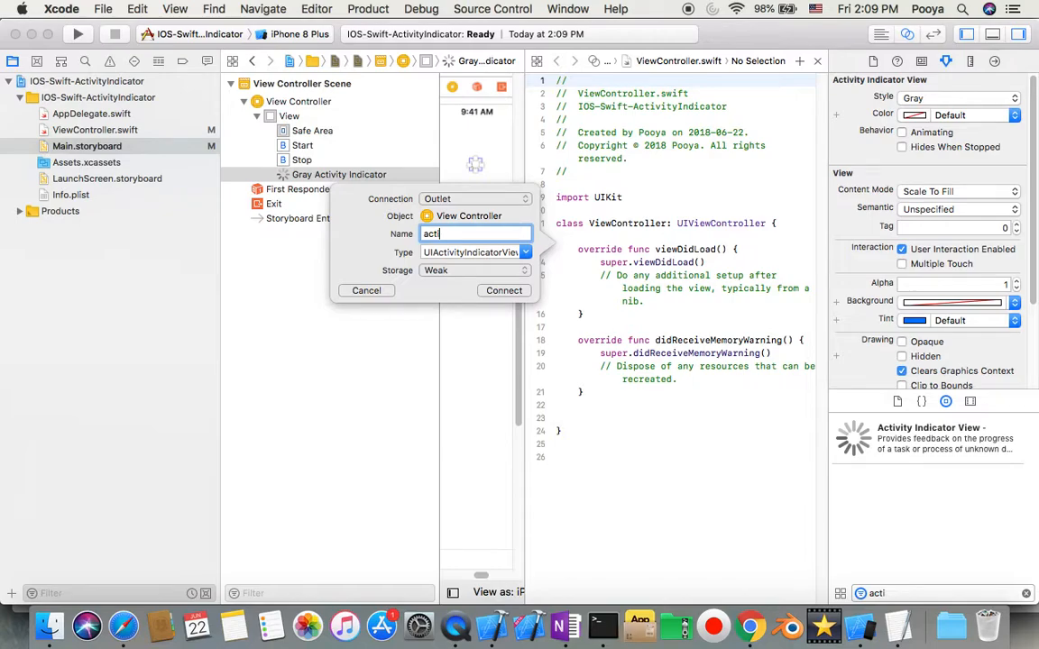
{"action": "type", "text": "Ind"}
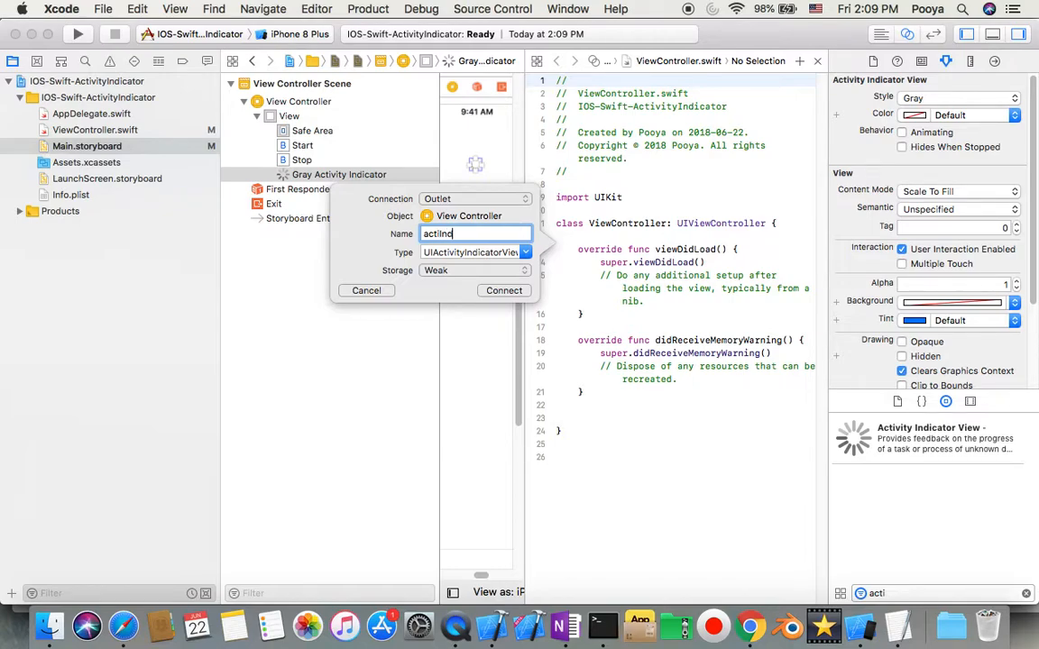
{"action": "key", "text": "Backspace"}
{"action": "type", "text": "vity"}
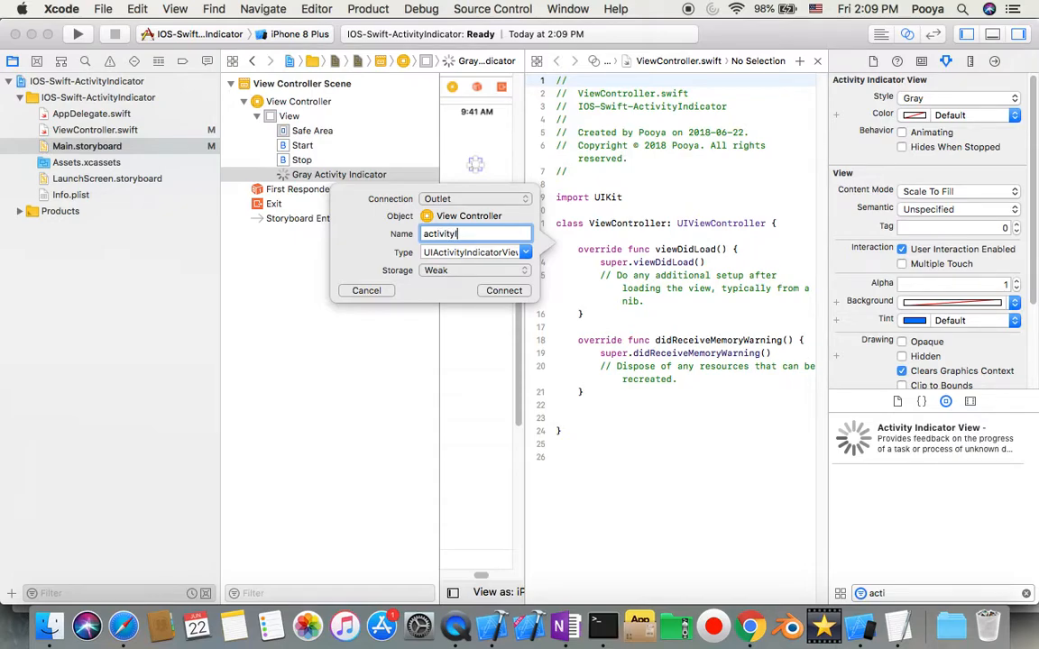
{"action": "type", "text": "Indicator"}
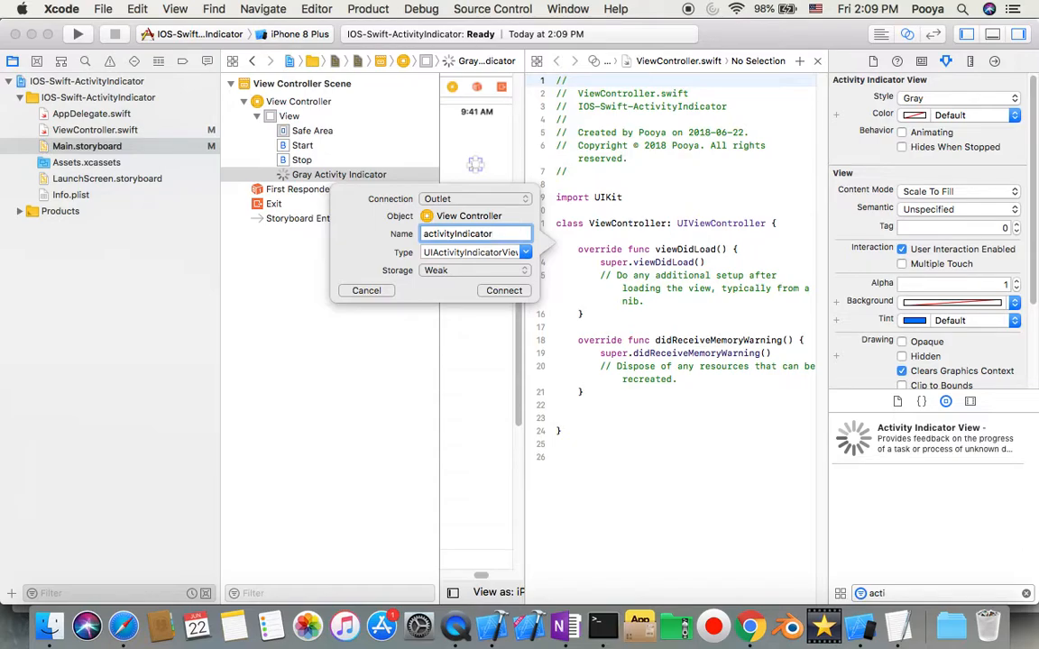
{"action": "type", "text": "View"}
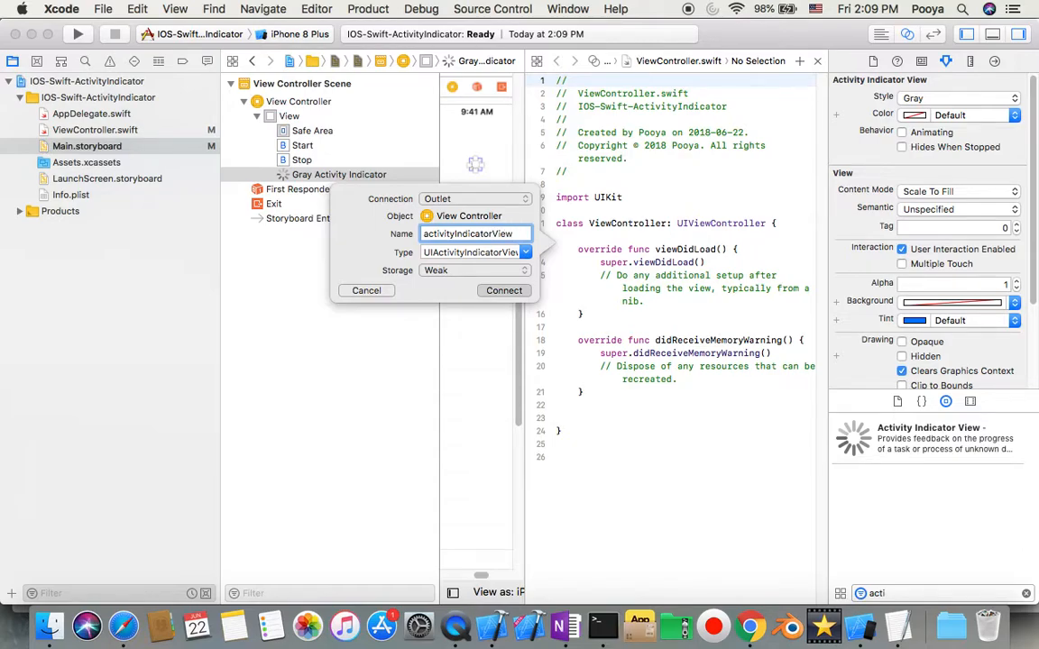
{"action": "left_click", "coordinate": [504, 289]}
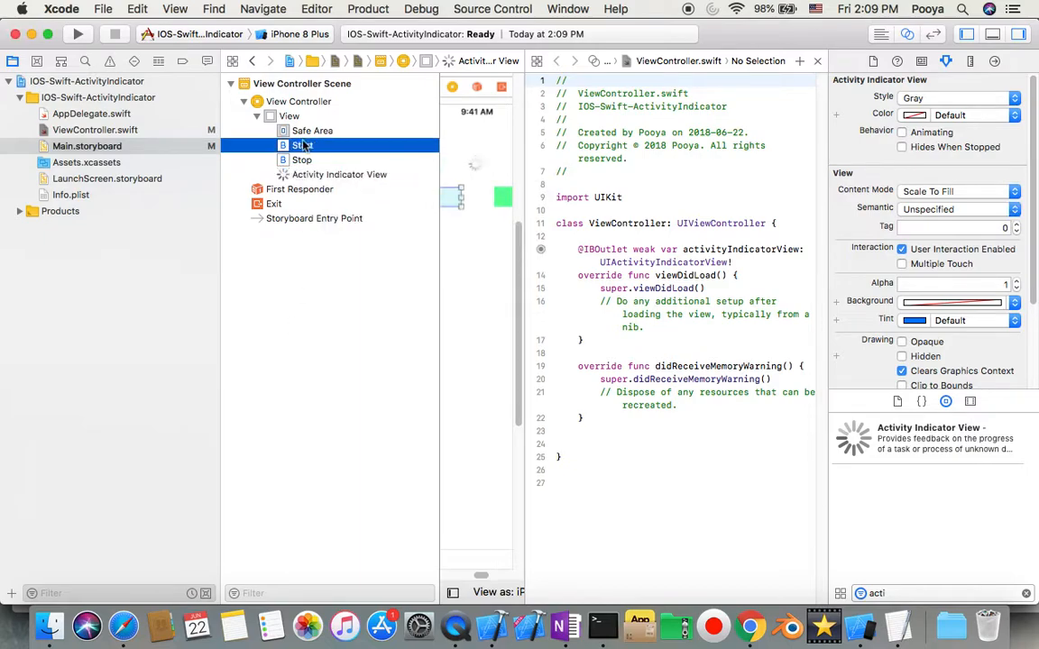
Wire the Start button to a new startAct action in ViewController.swift.
{"action": "left_click", "coordinate": [304, 146]}
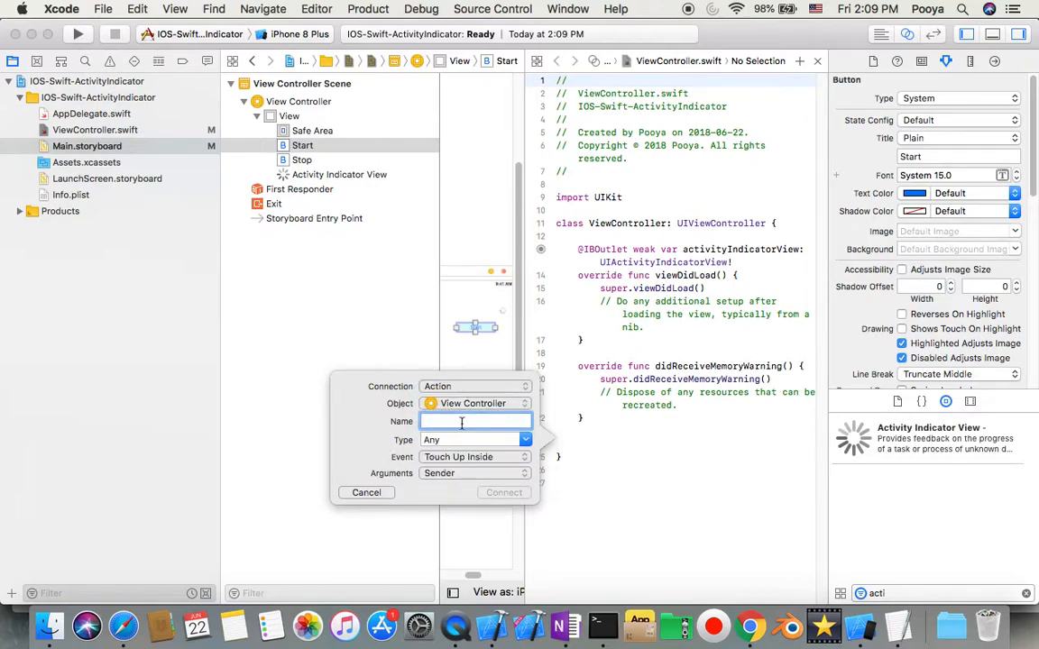
{"action": "type", "text": "startAc"}
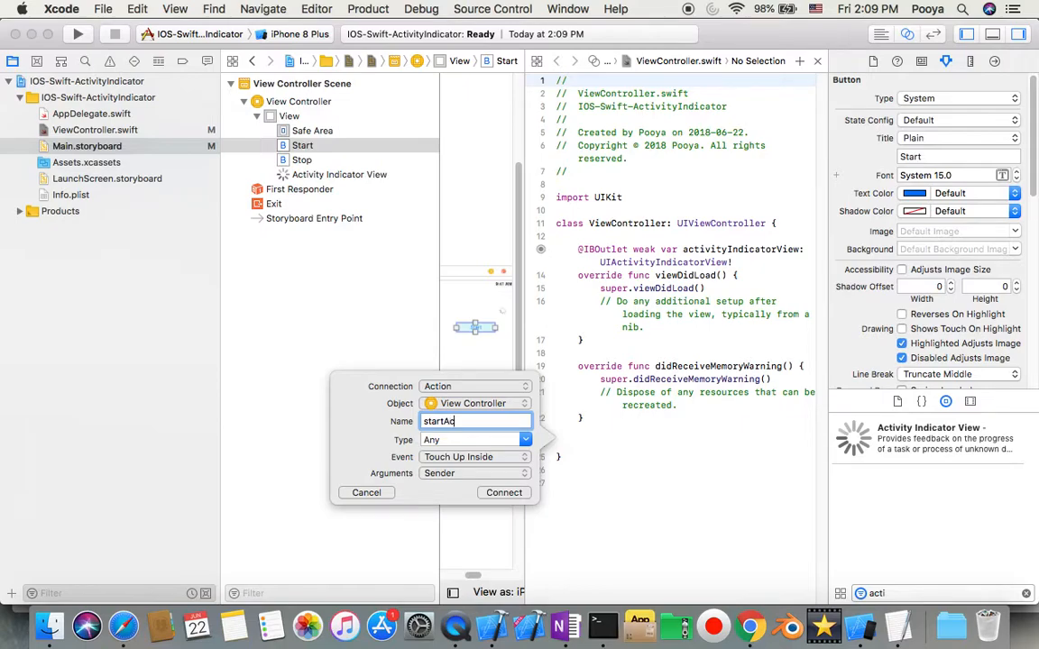
{"action": "left_click", "coordinate": [503, 492]}
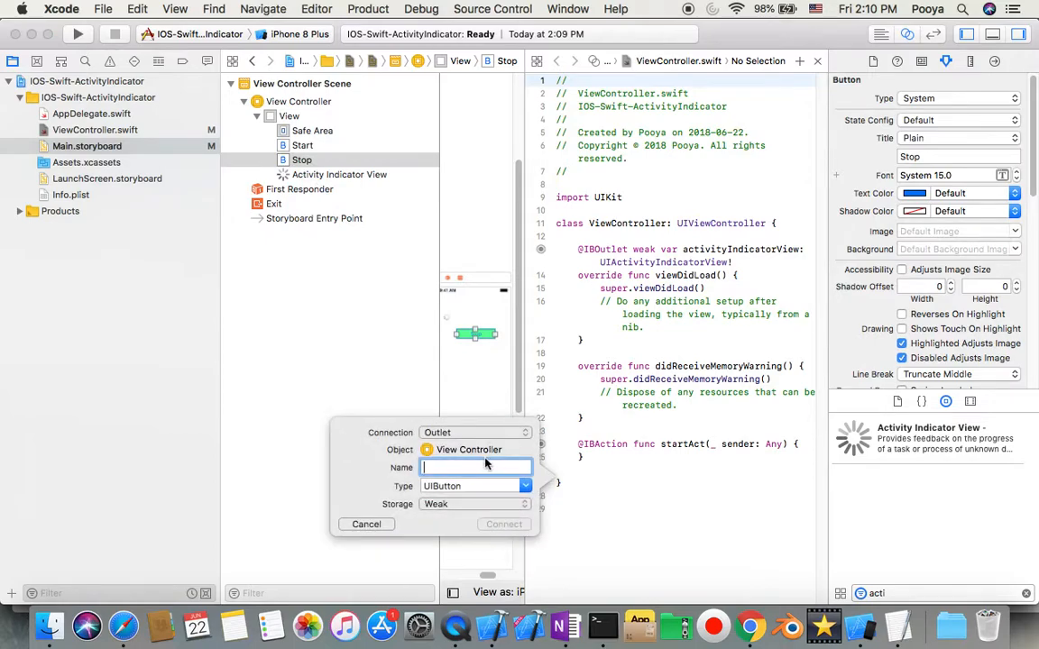
Cut the mistaken stopAct outlet and drag the Stop button into the code again.
{"action": "type", "text": "stopAc"}
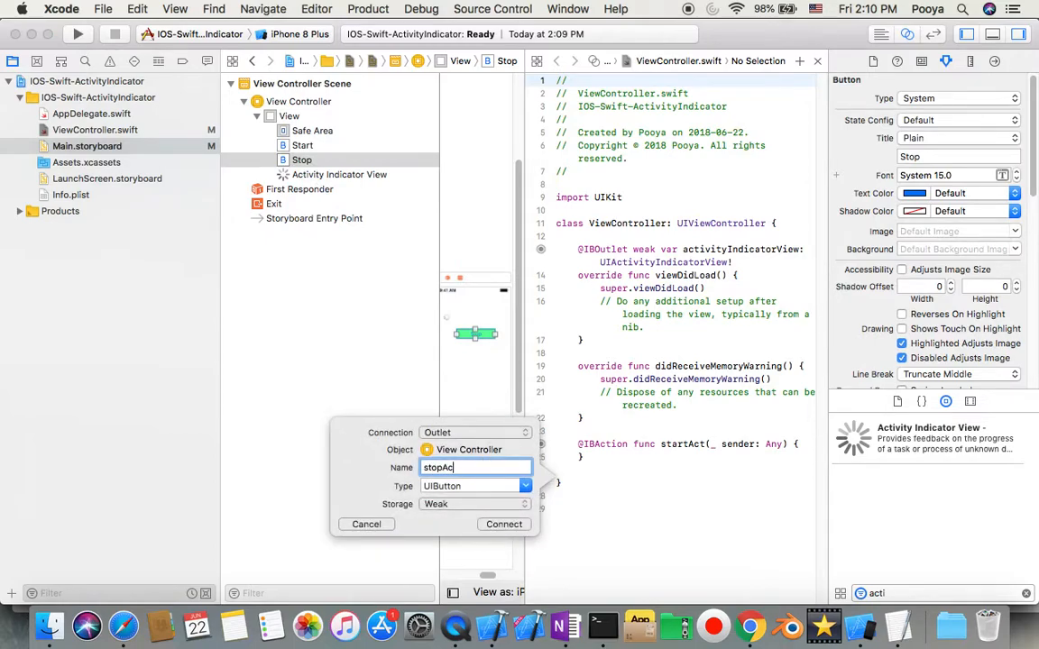
{"action": "left_click", "coordinate": [503, 524]}
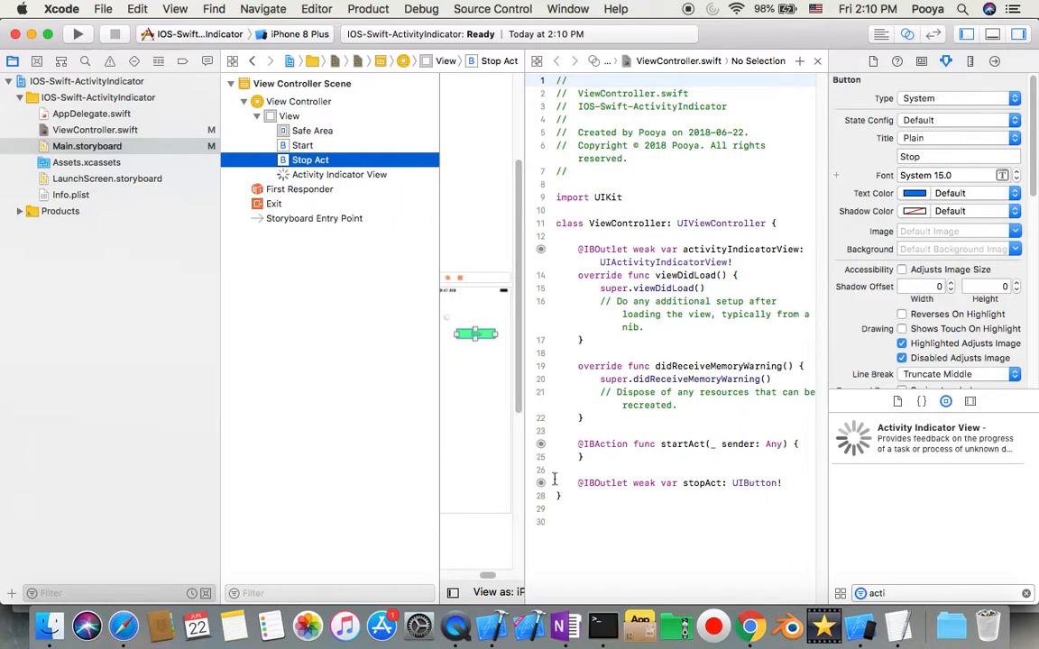
{"action": "right_click", "coordinate": [602, 482]}
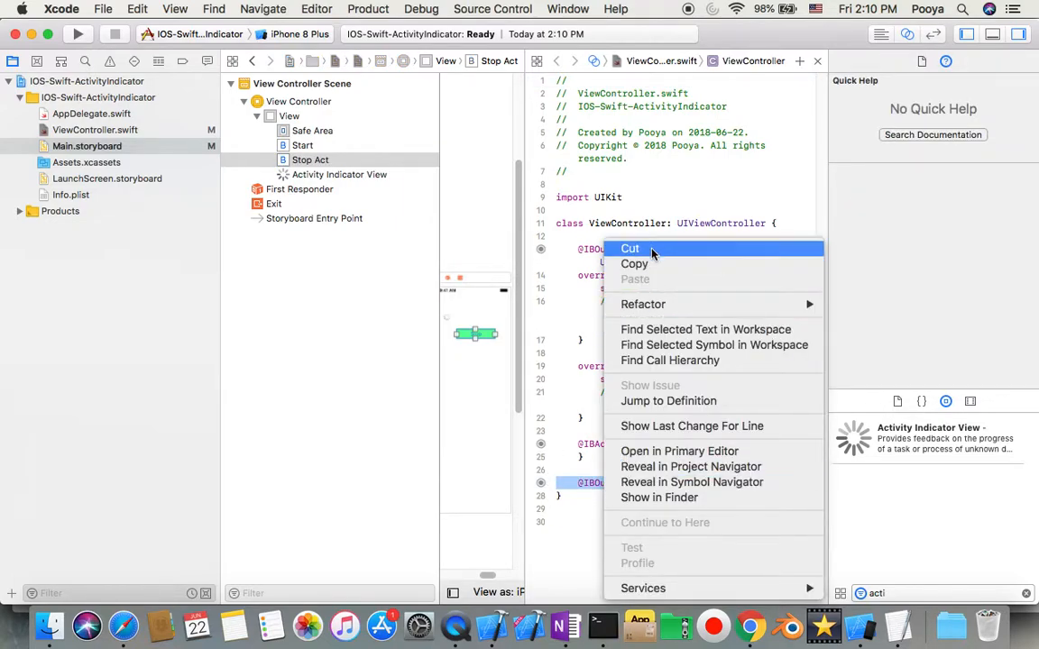
{"action": "left_click", "coordinate": [629, 248]}
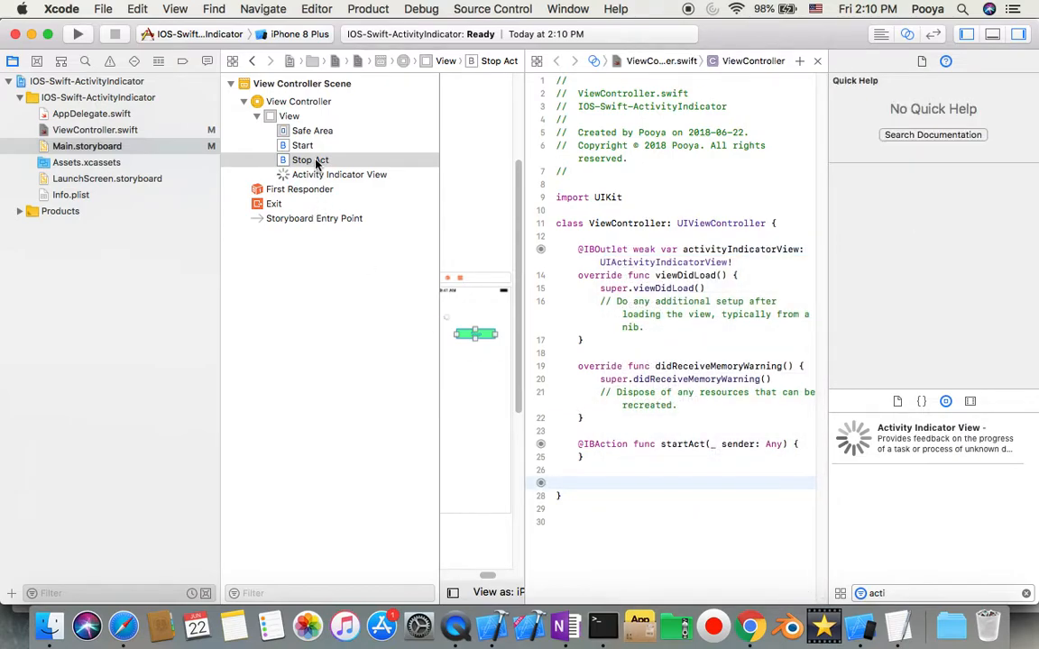
{"action": "left_click", "coordinate": [309, 159]}
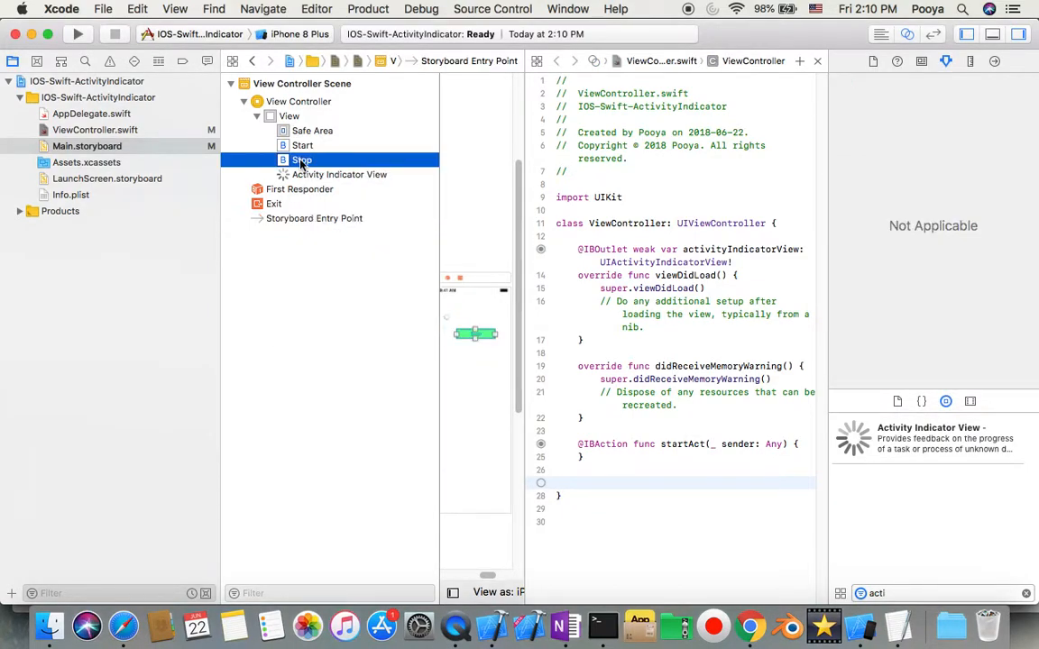
{"action": "left_click_drag", "start_coordinate": [302, 160], "coordinate": [579, 478]}
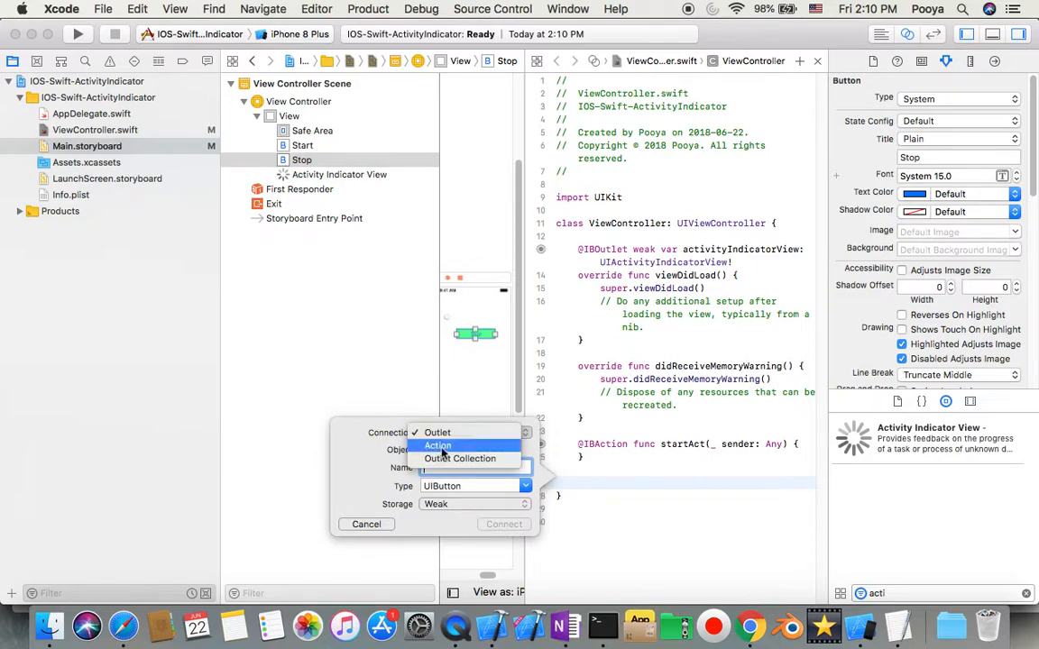
Set the Stop connection type to Action, named stopAct, and connect it.
{"action": "left_click", "coordinate": [437, 445]}
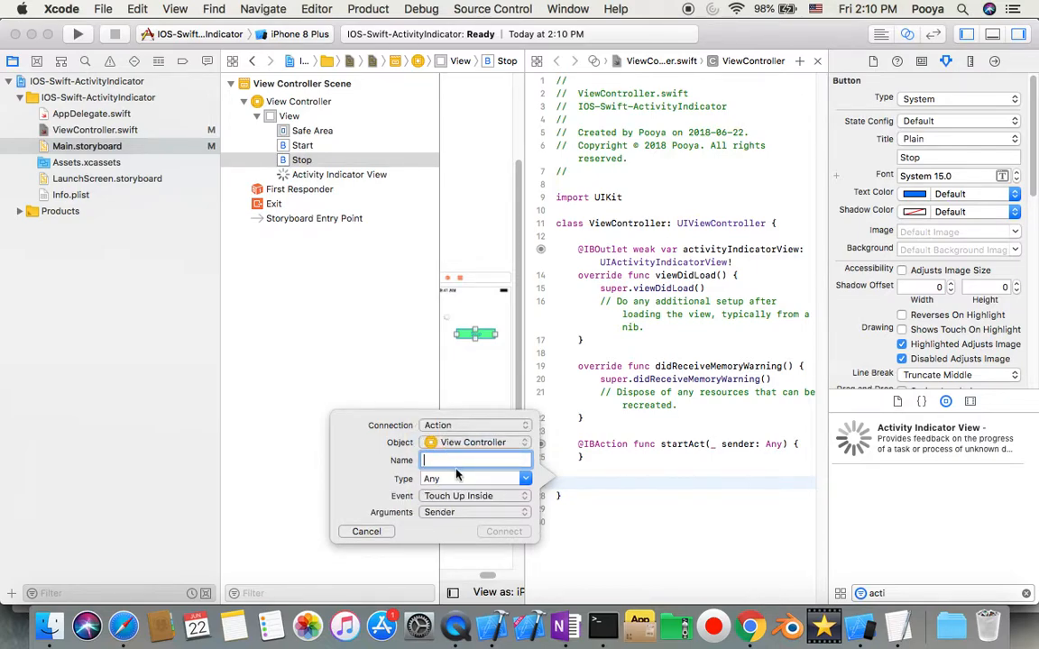
{"action": "type", "text": "Stop"}
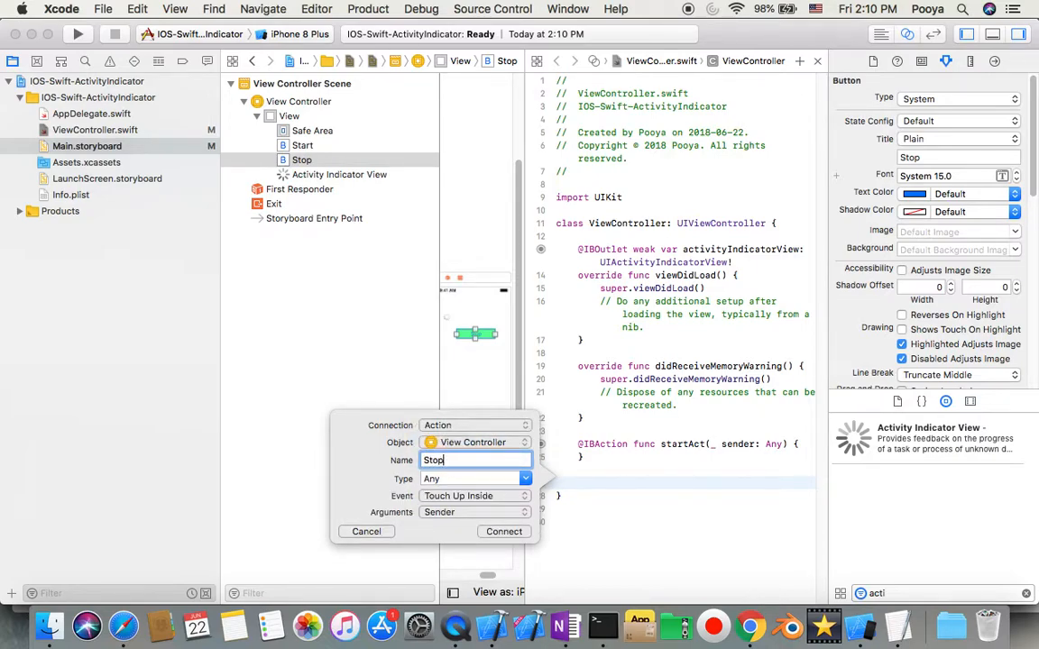
{"action": "type", "text": "stop"}
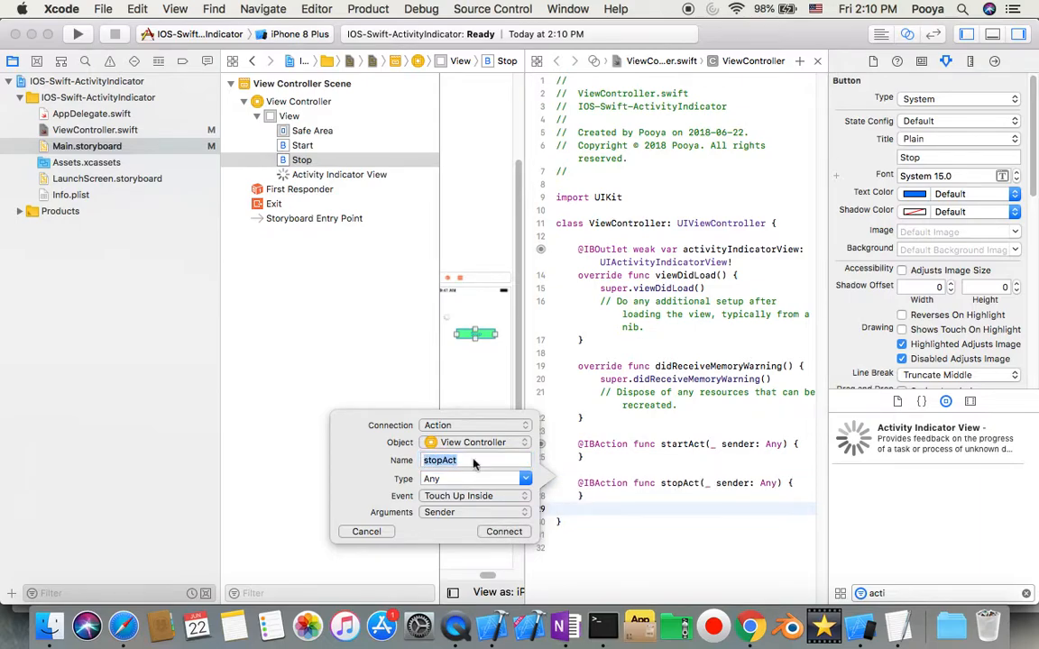
{"action": "left_click", "coordinate": [503, 530]}
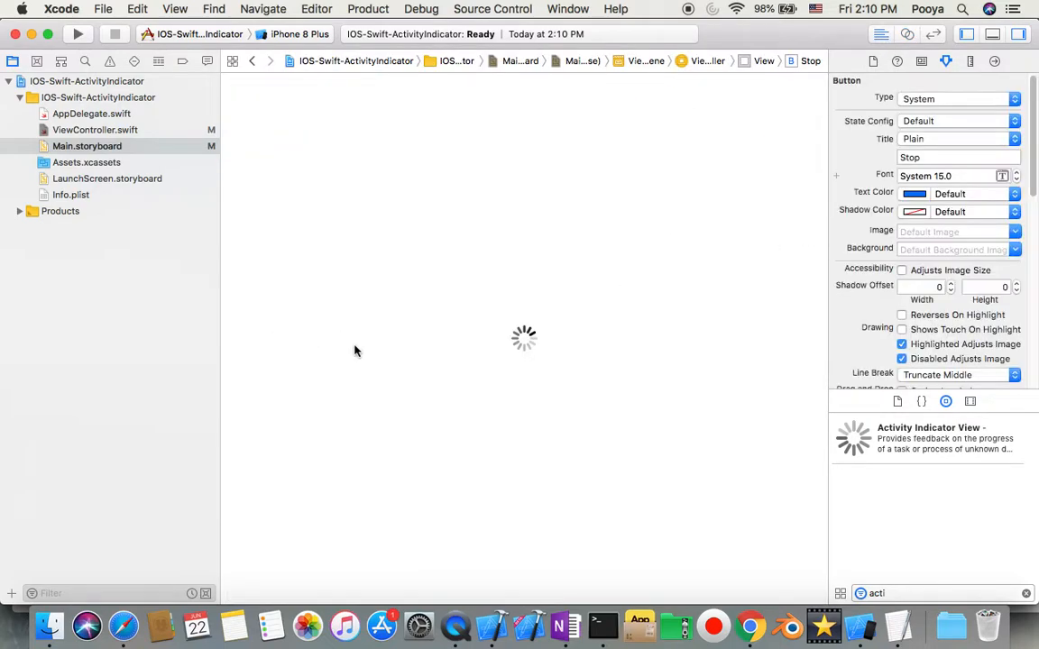
Delete the memory warning method and set activityIndicatorView.alpha = 0.0 in viewDidLoad.
{"action": "left_click", "coordinate": [94, 128]}
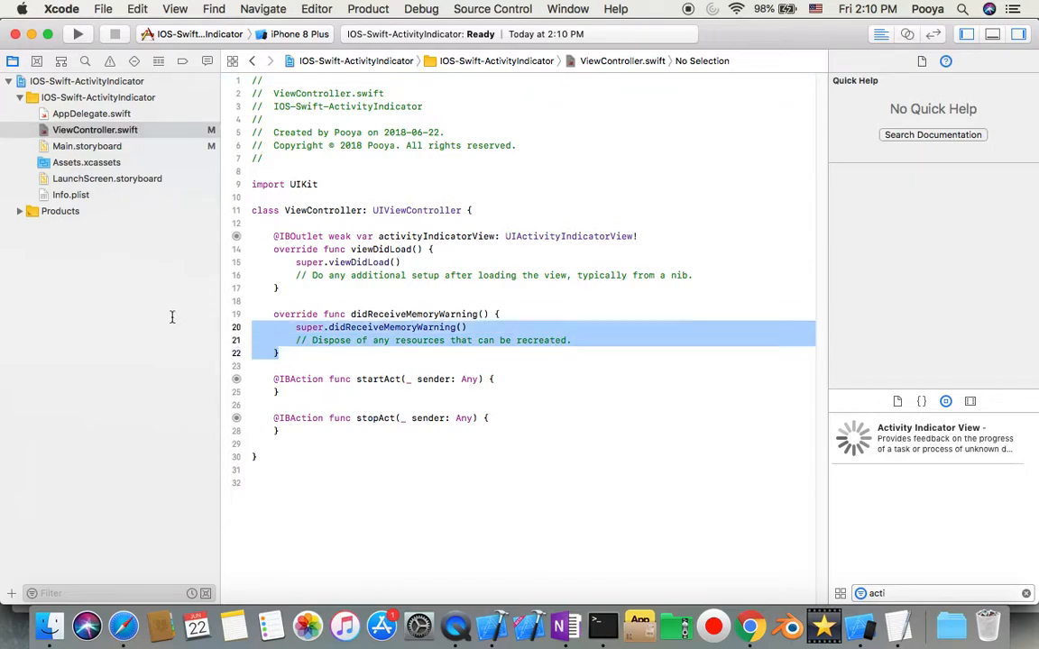
{"action": "key", "text": "Delete"}
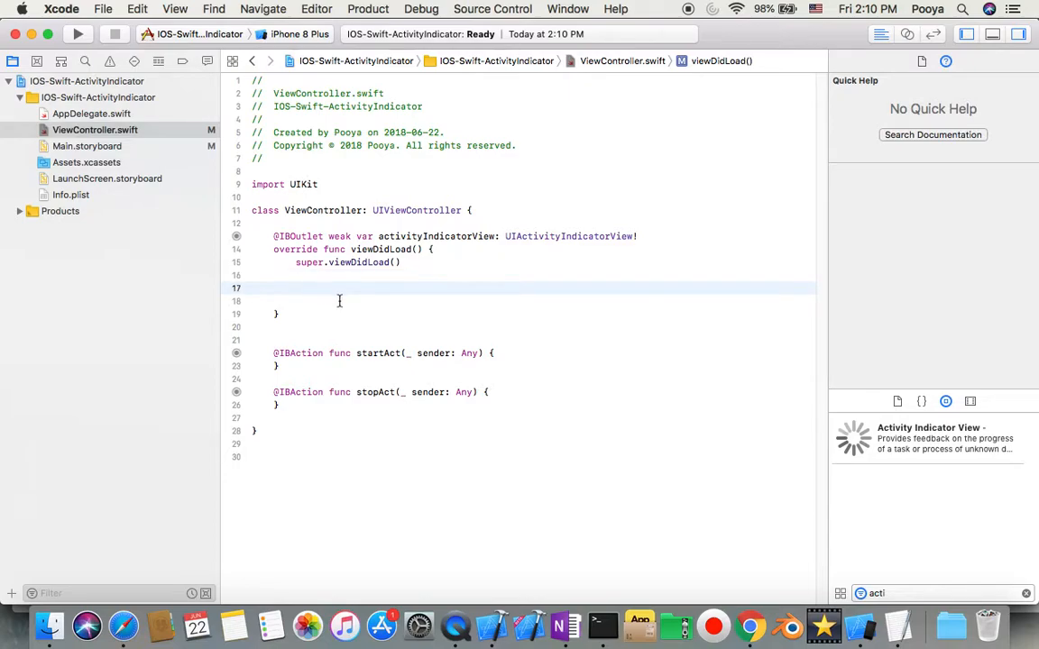
{"action": "type", "text": "activityIndicatorView"}
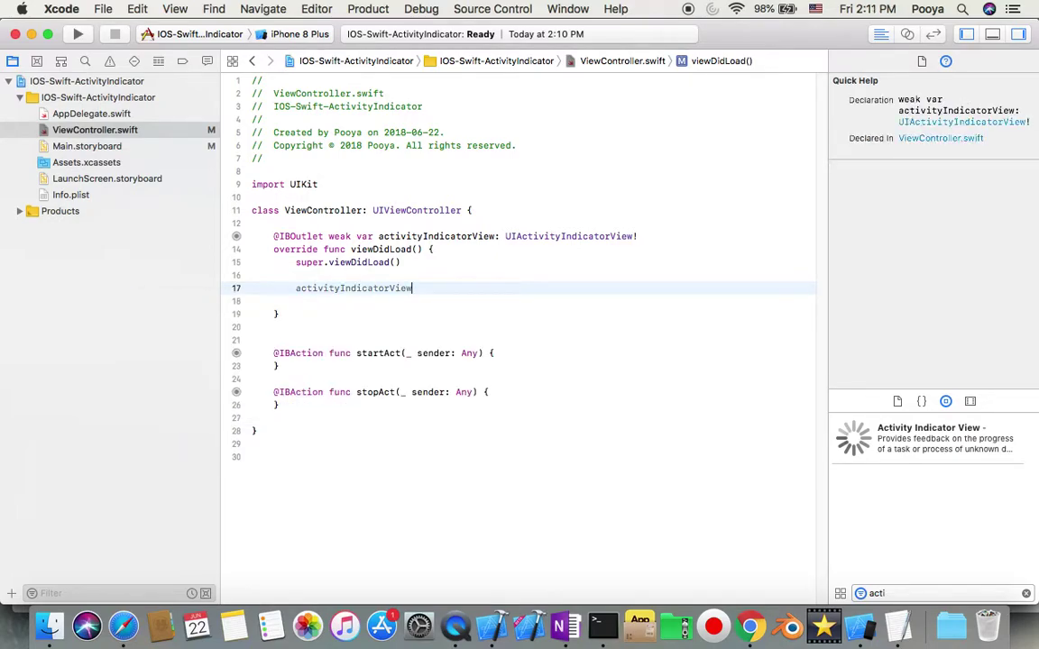
{"action": "type", "text": ".alpha"}
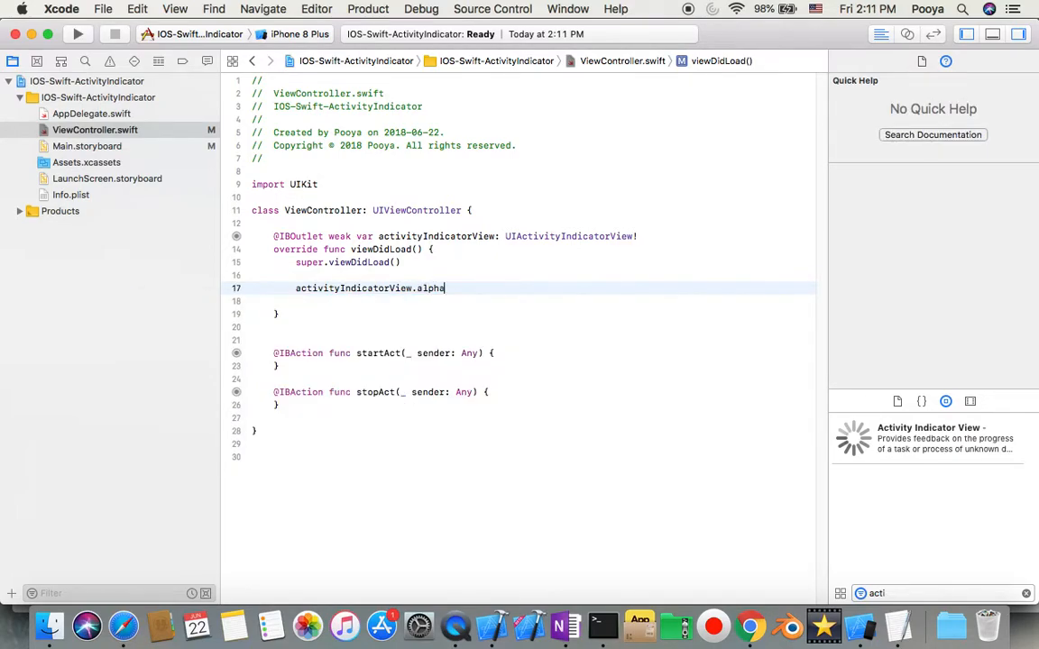
{"action": "type", "text": "= 0.0"}
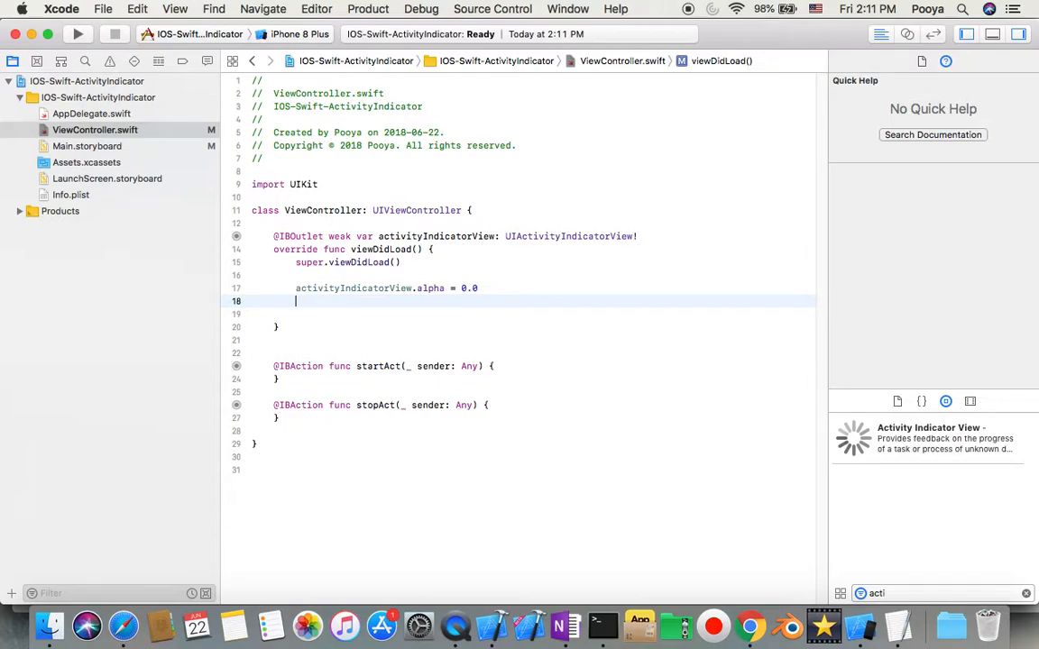
Add an activityIndicatorView.sizeToFit() line using autocomplete.
{"action": "type", "text": "ac"}
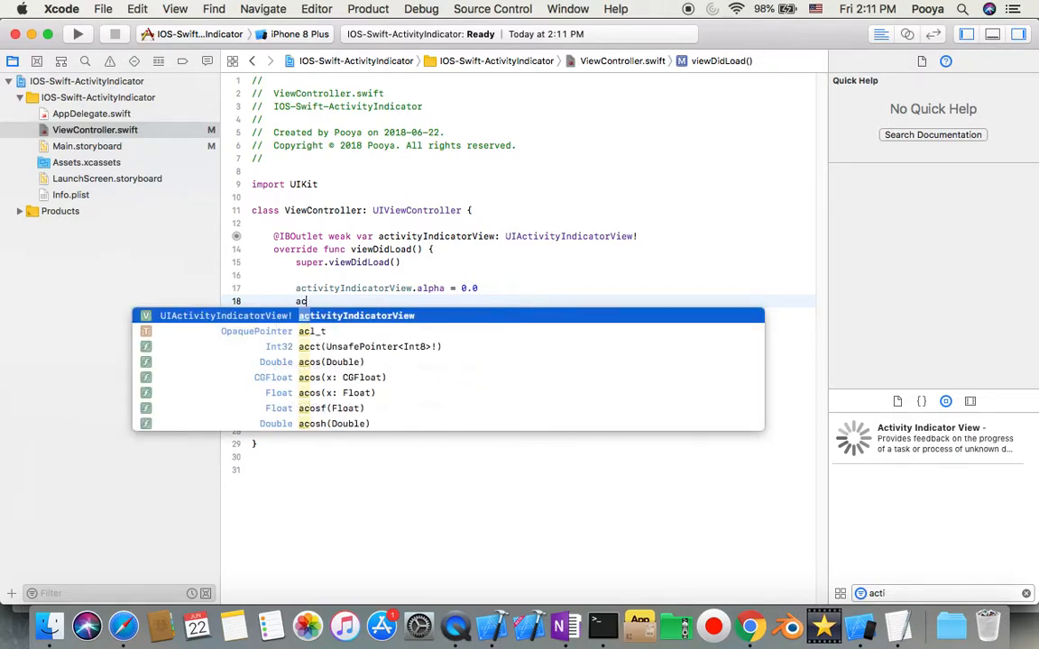
{"action": "type", "text": "ctivityIndicatorView."}
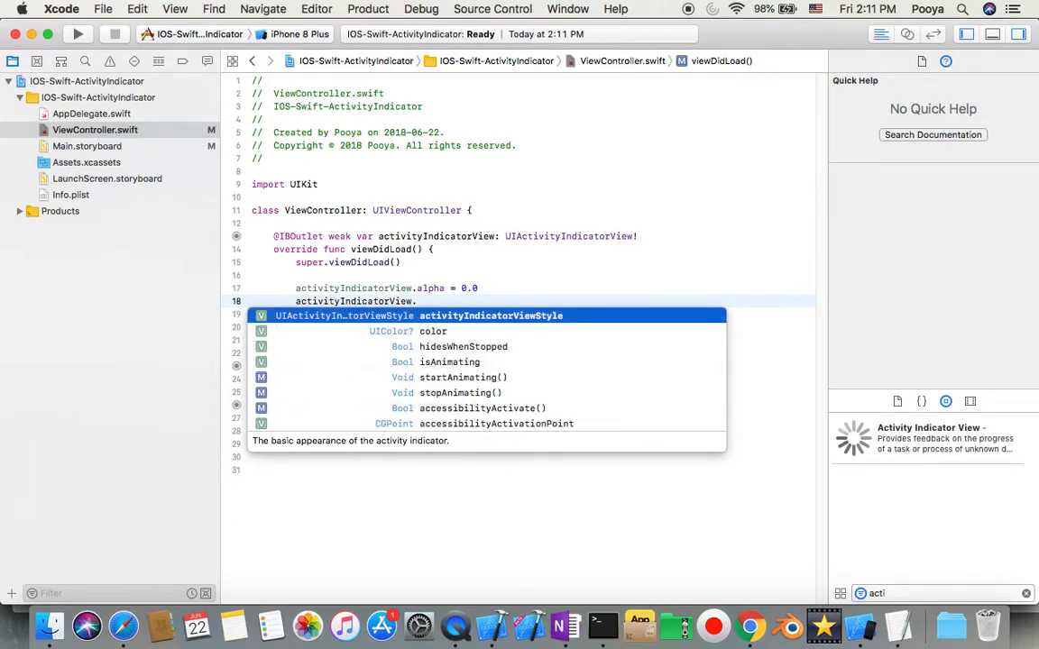
{"action": "type", "text": "siz"}
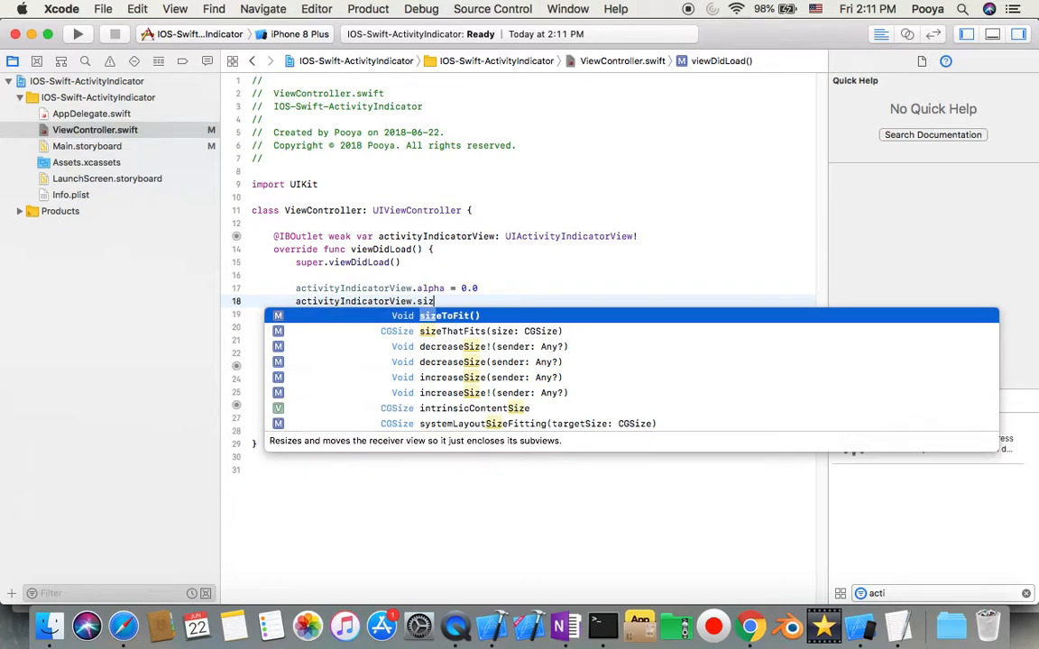
{"action": "key", "text": "return"}
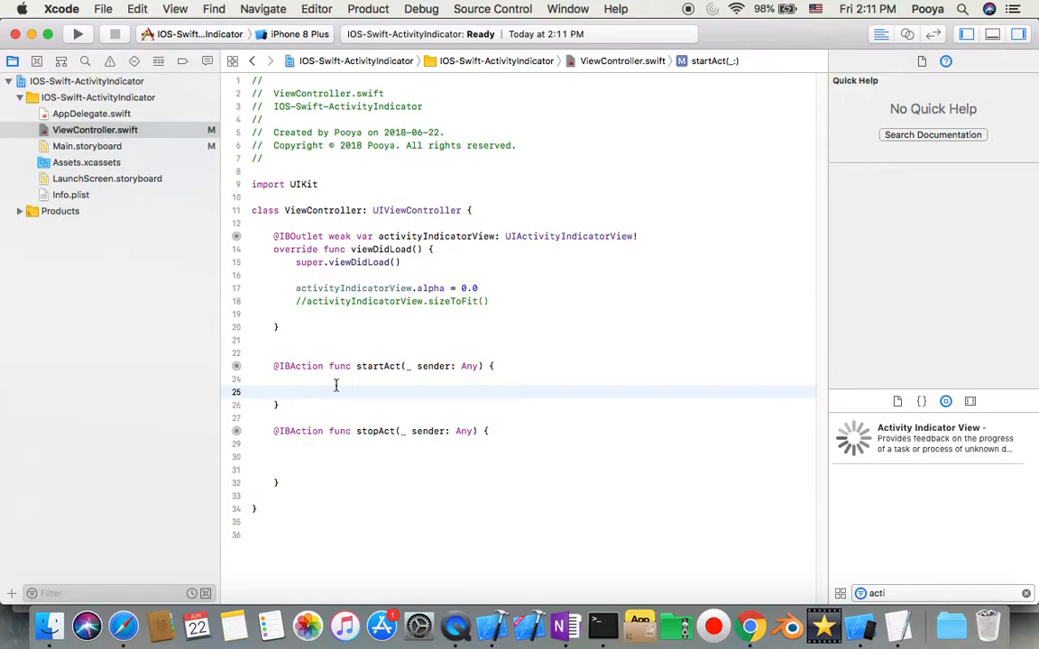
In startAct, set activityIndicatorView.alpha to 1.0 and call startAnimating().
{"action": "type", "text": "activityIndicatorView"}
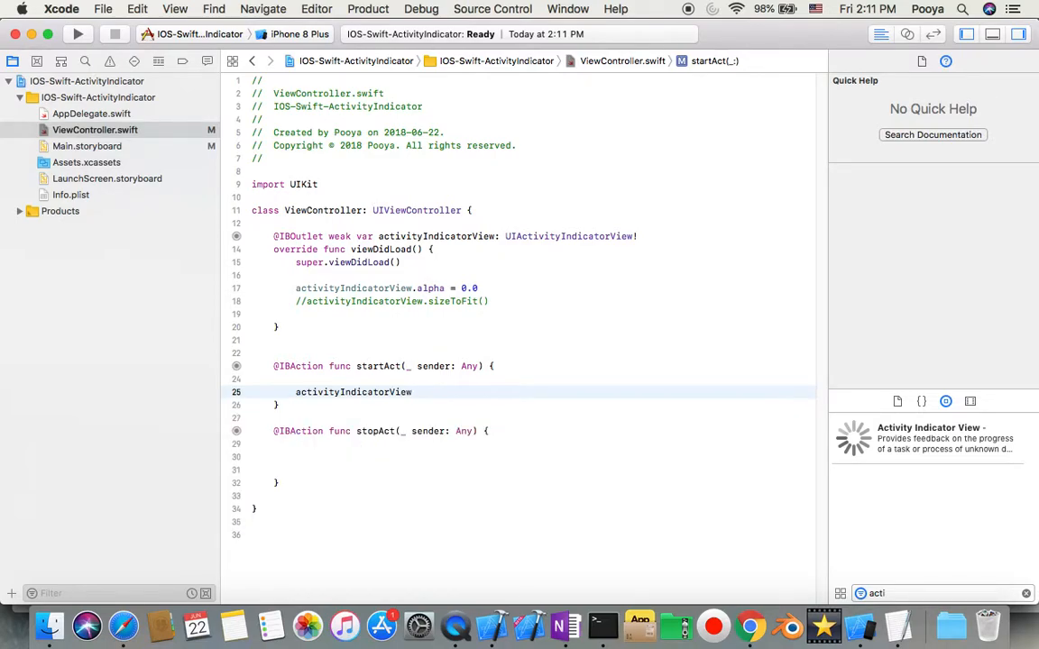
{"action": "type", "text": ".alpha"}
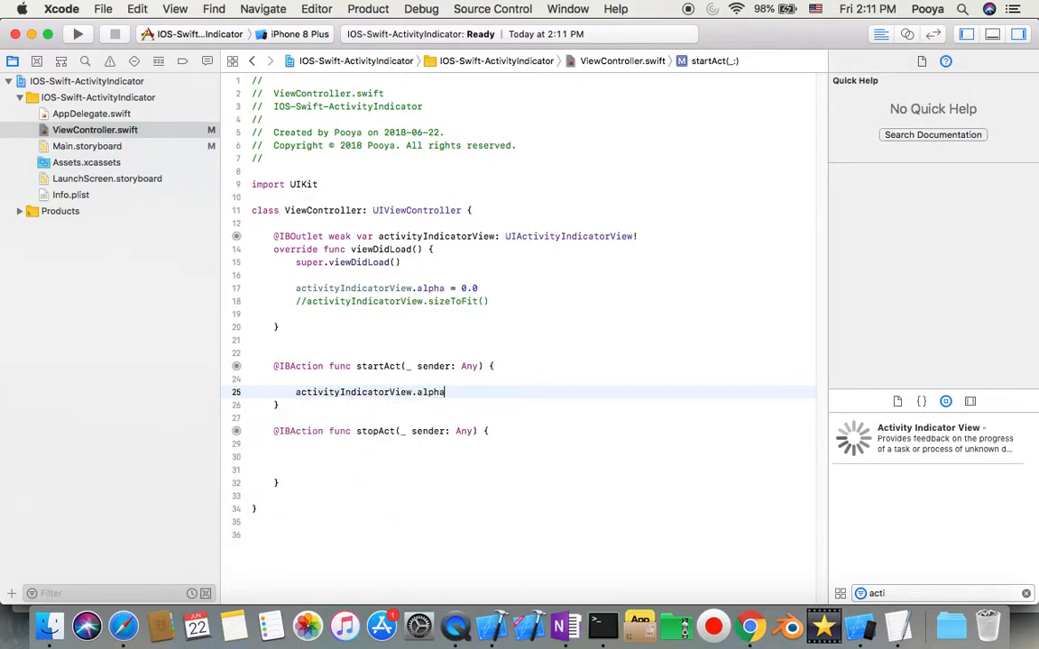
{"action": "type", "text": "="}
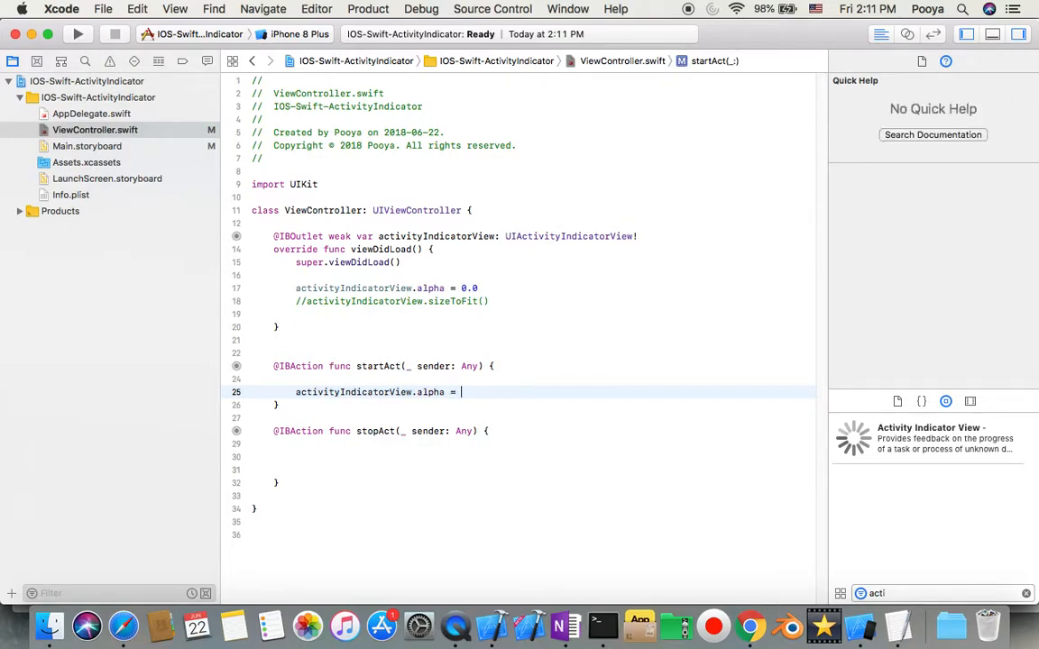
{"action": "type", "text": "1.0"}
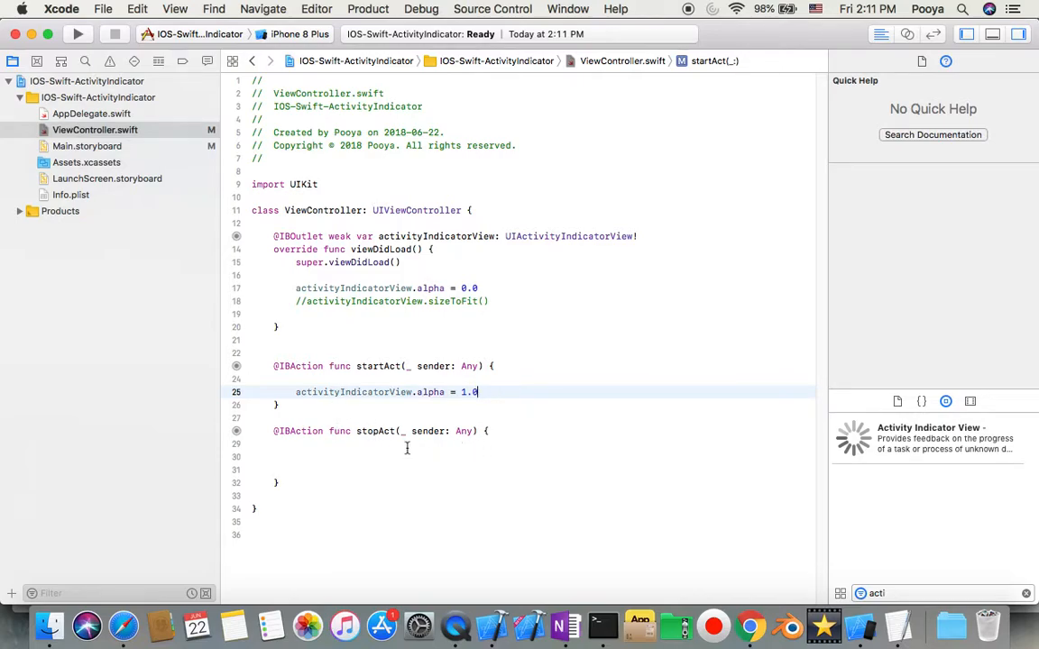
{"action": "type", "text": "a"}
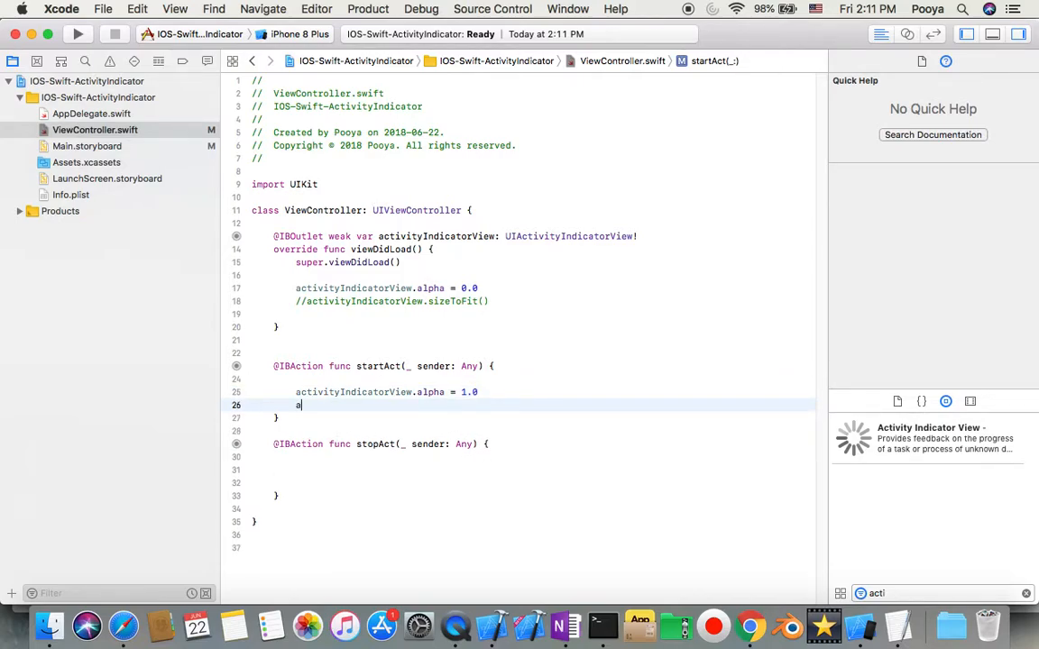
{"action": "type", "text": "ctivityIndicatorView."}
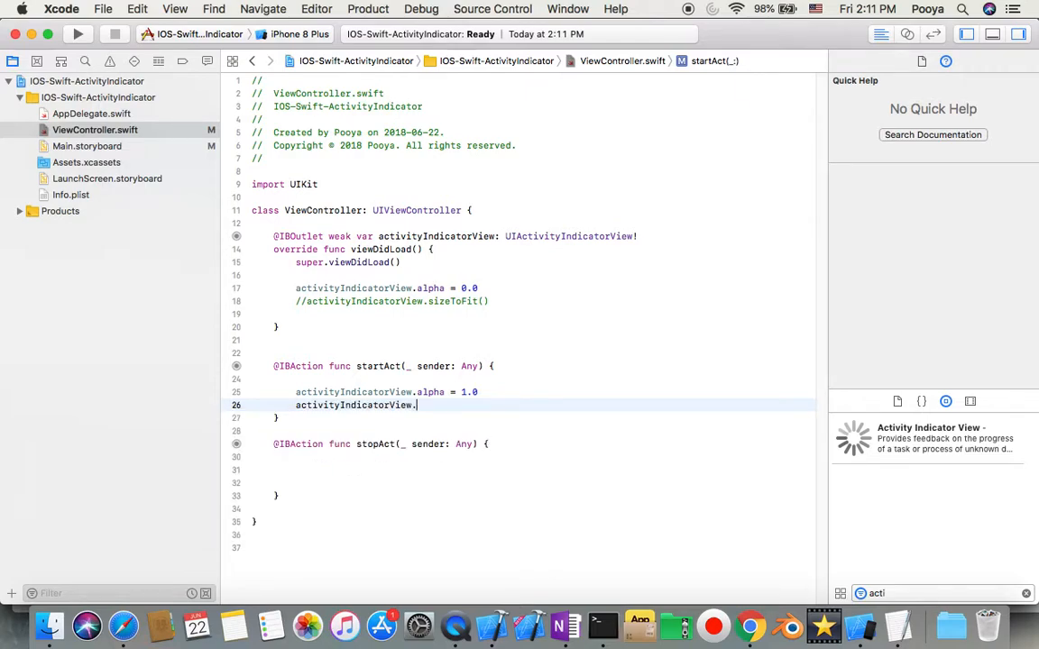
{"action": "type", "text": "."}
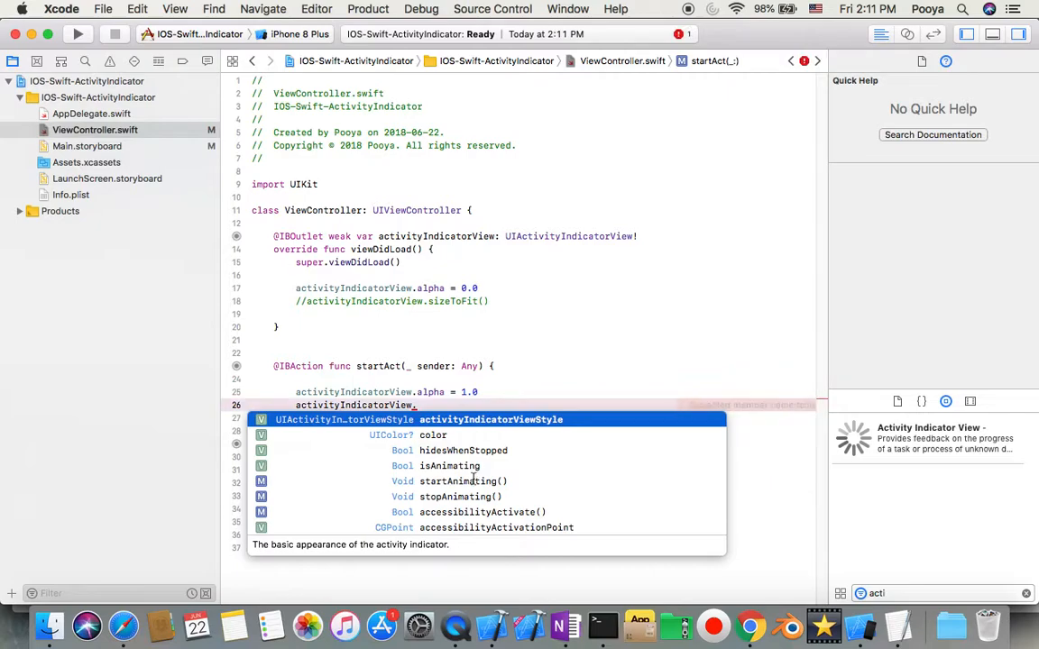
{"action": "left_click", "coordinate": [462, 481]}
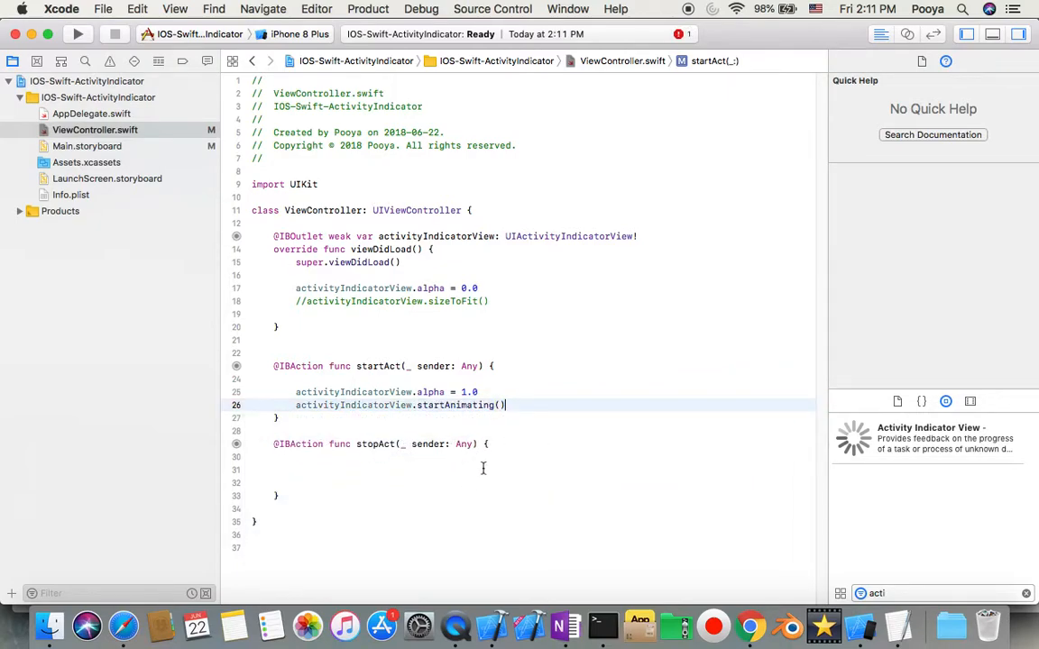
{"action": "left_click", "coordinate": [370, 469]}
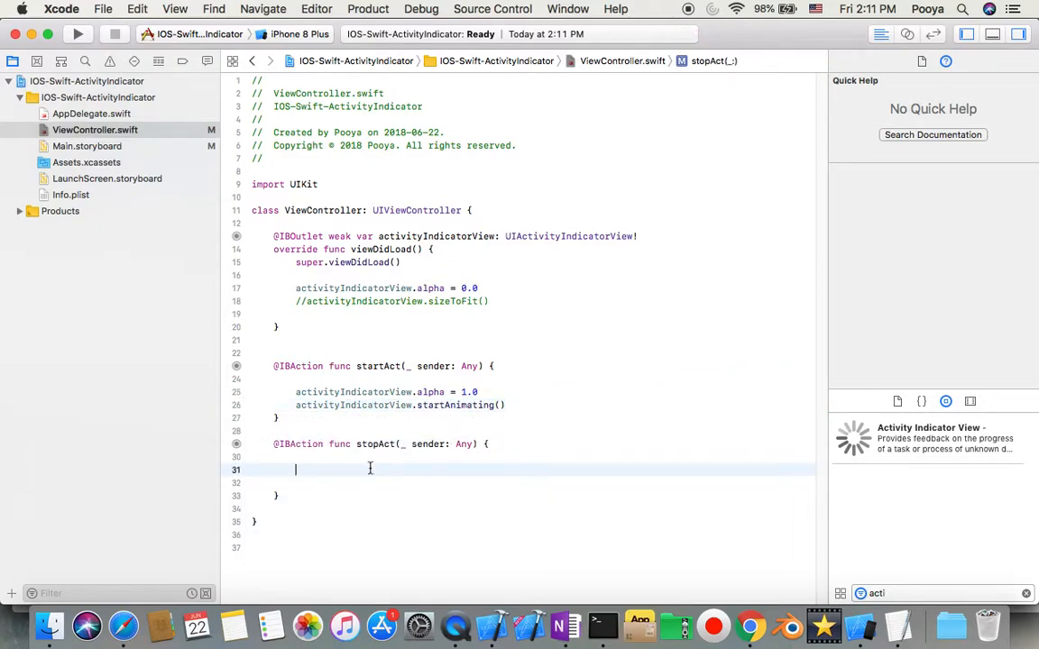
In stopAct, set activityIndicatorView.alpha to 0.2 and call stopAnimating().
{"action": "type", "text": "activityIndicatorView"}
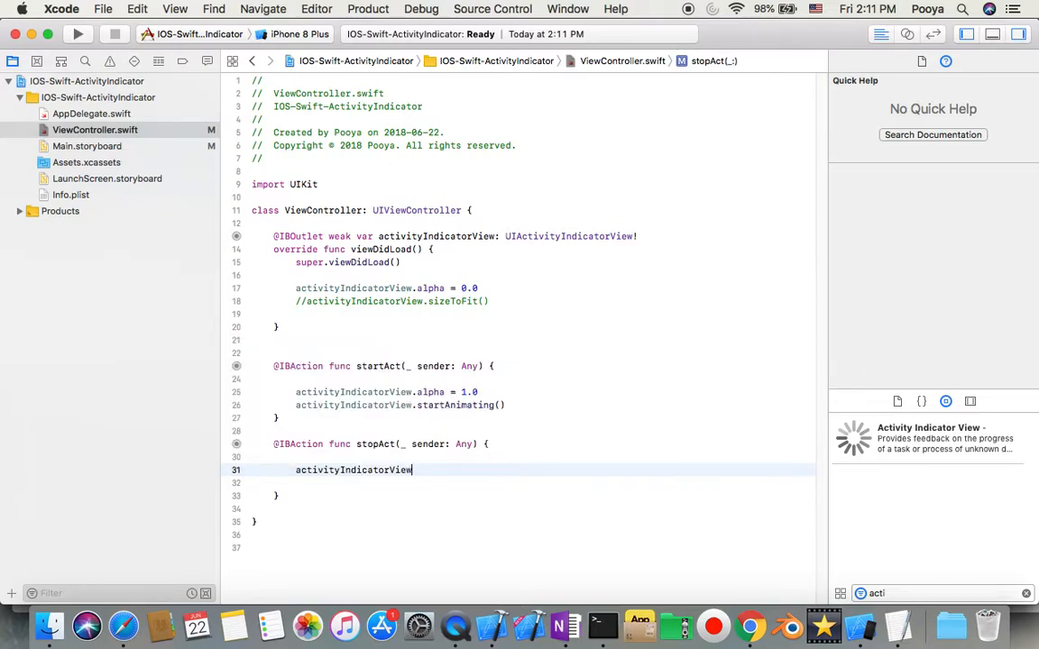
{"action": "type", "text": ".alpha"}
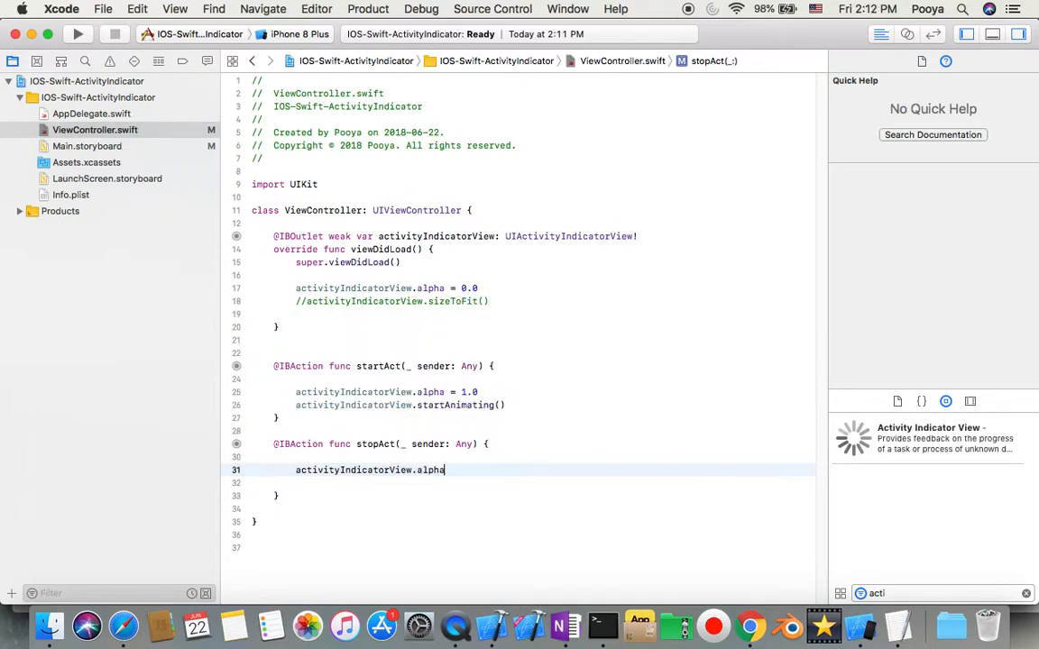
{"action": "type", "text": "="}
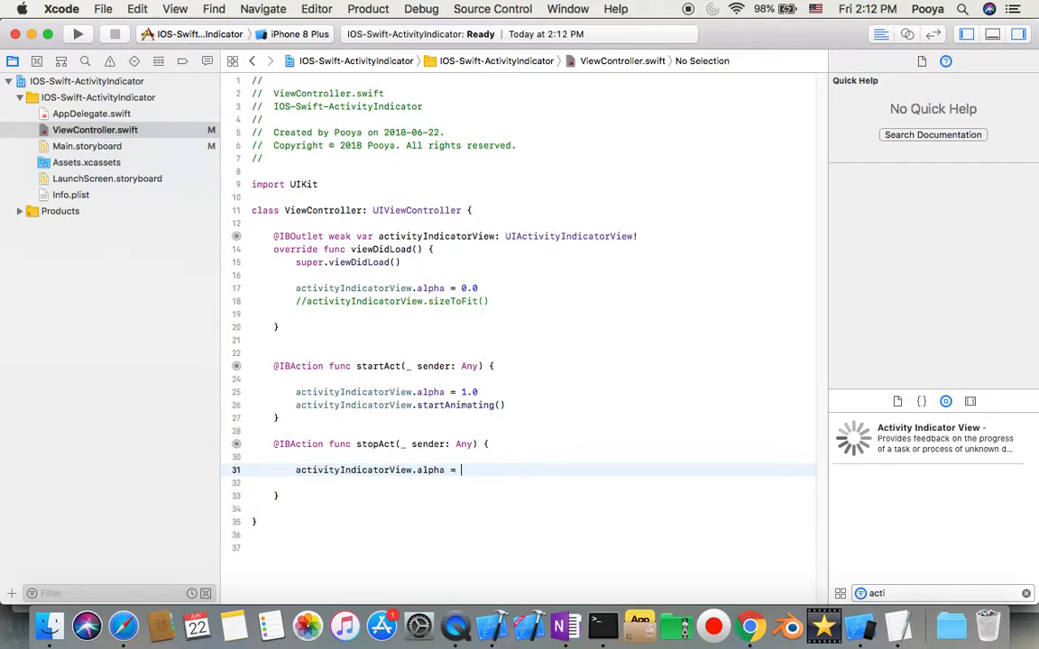
{"action": "type", "text": "0.2"}
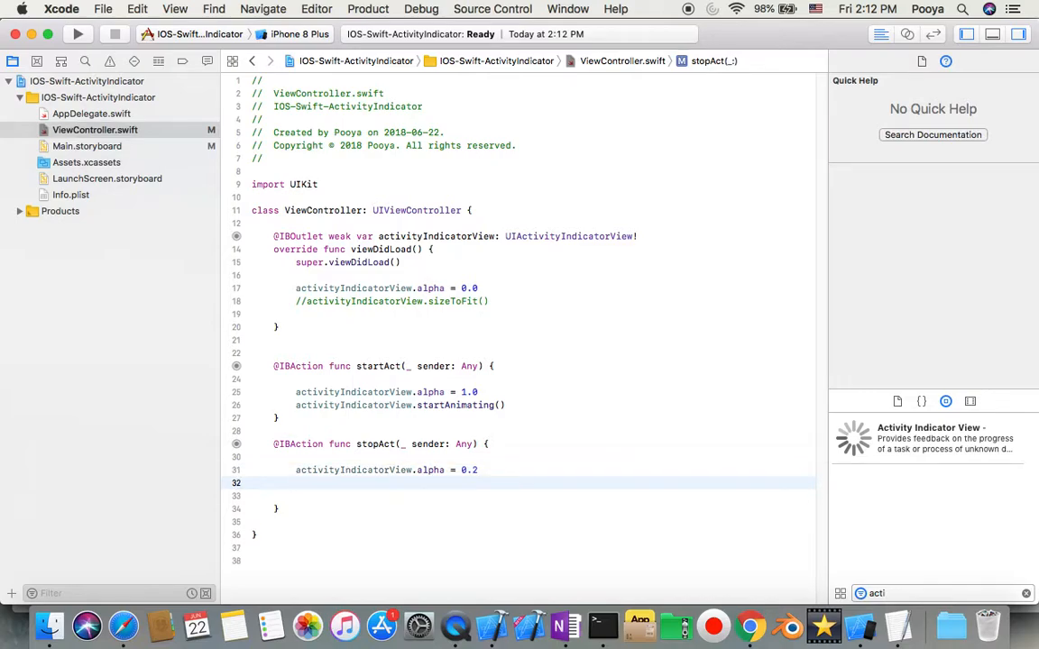
{"action": "type", "text": "activityIndicatorView"}
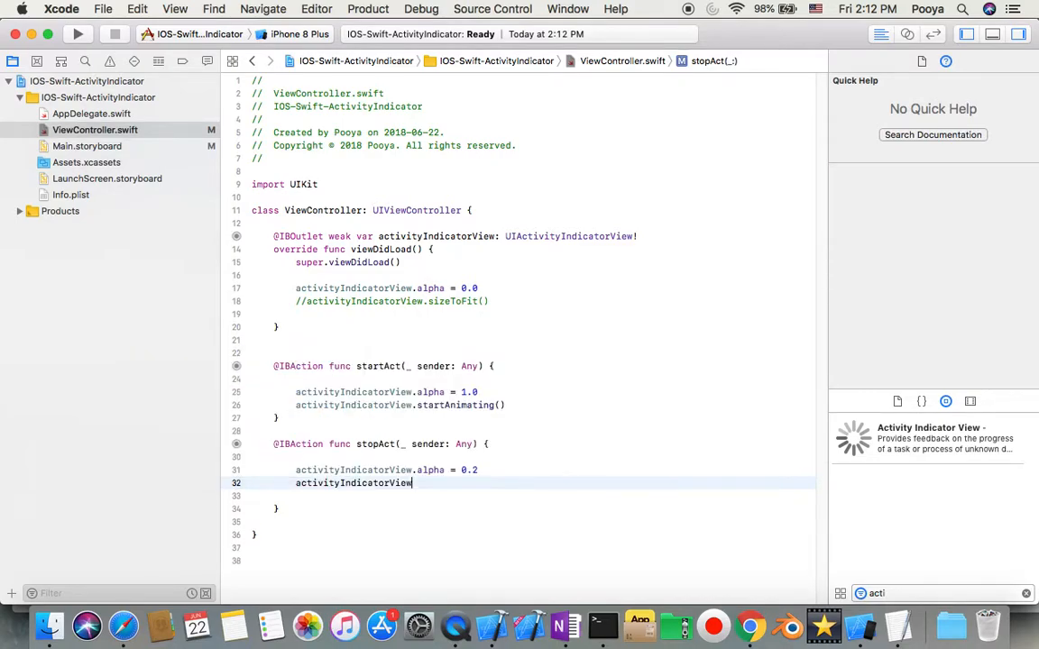
{"action": "type", "text": ".st"}
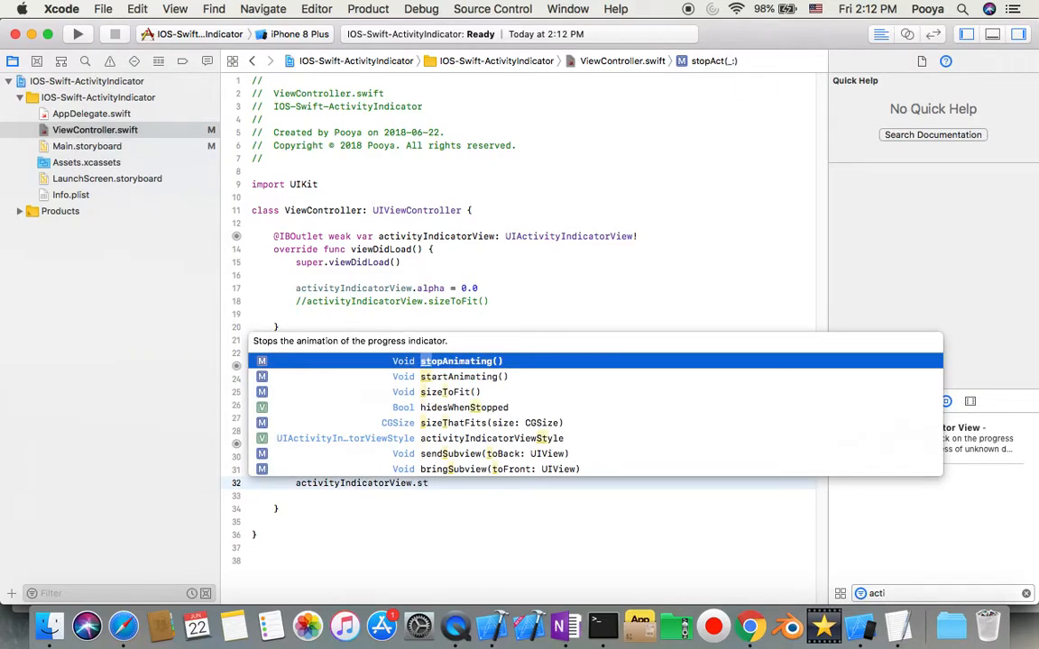
{"action": "key", "text": "return"}
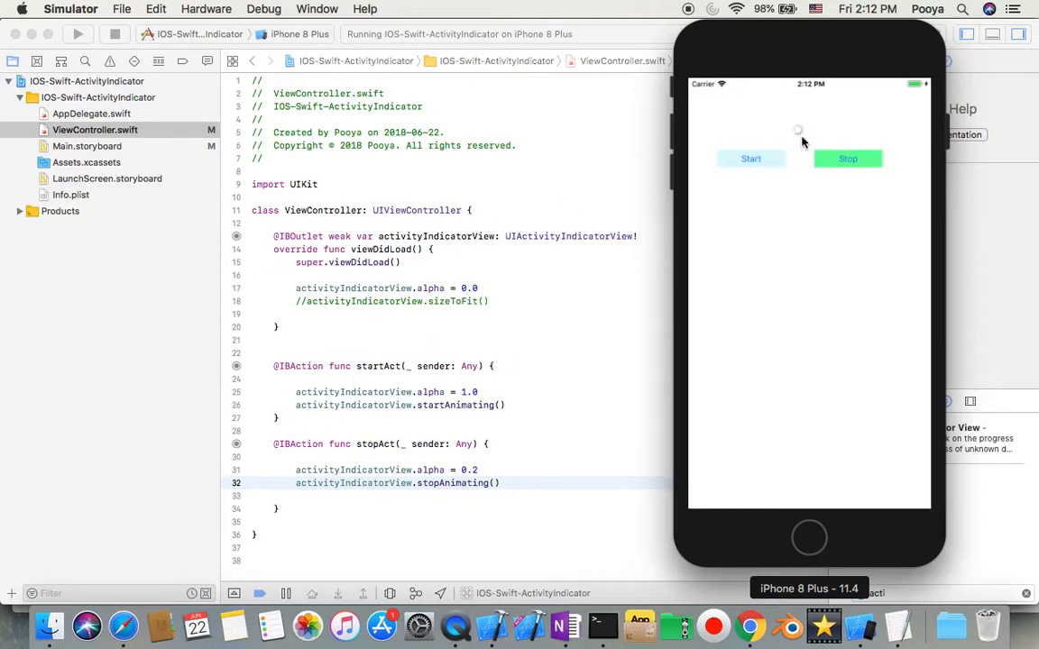
In the running app, tap Start to spin the indicator, then Stop to halt and fade it.
{"action": "left_click", "coordinate": [846, 159]}
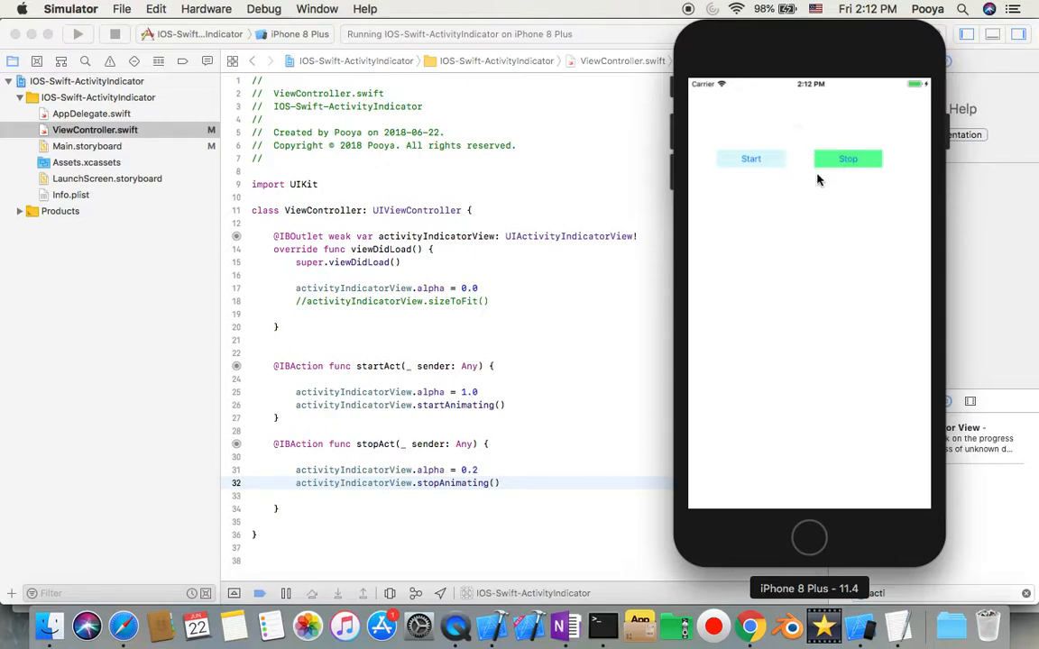
{"action": "left_click", "coordinate": [751, 159]}
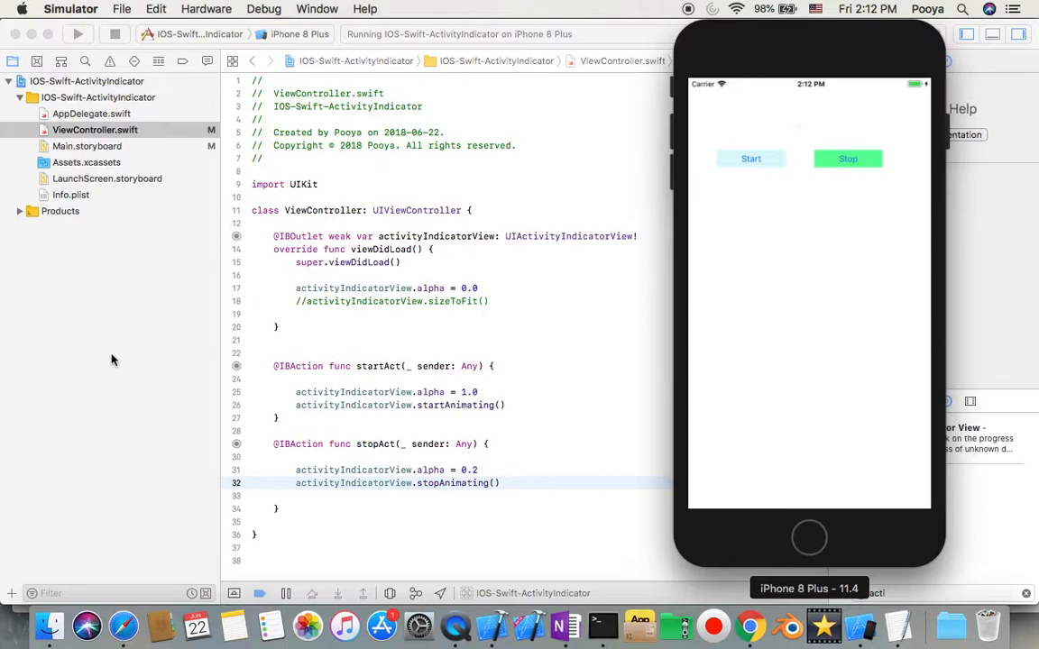
{"action": "mouse_move", "coordinate": [748, 621]}
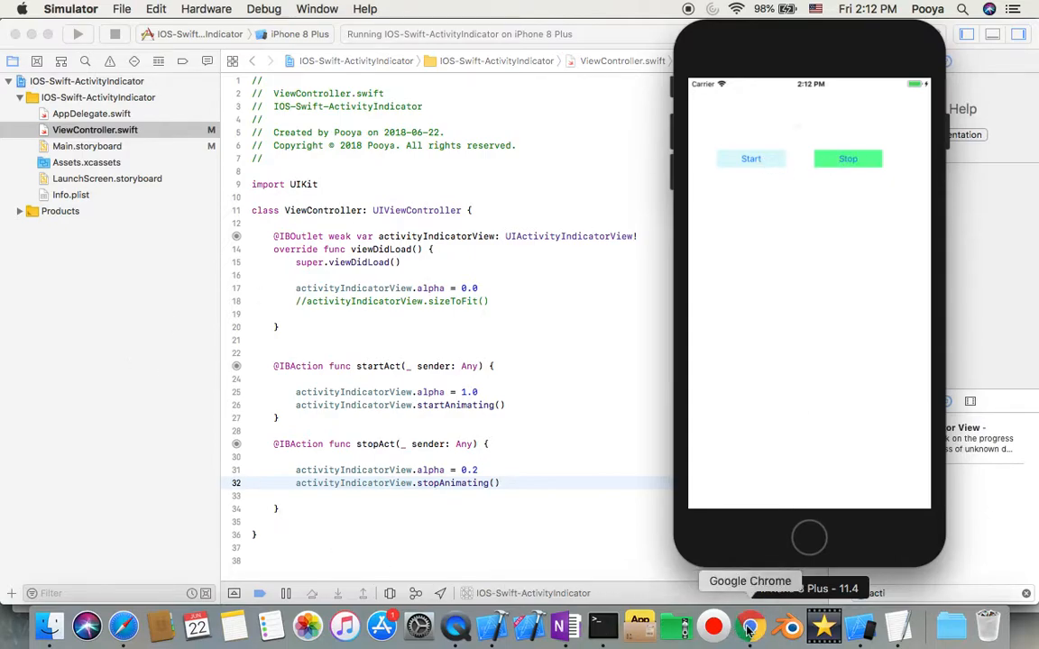